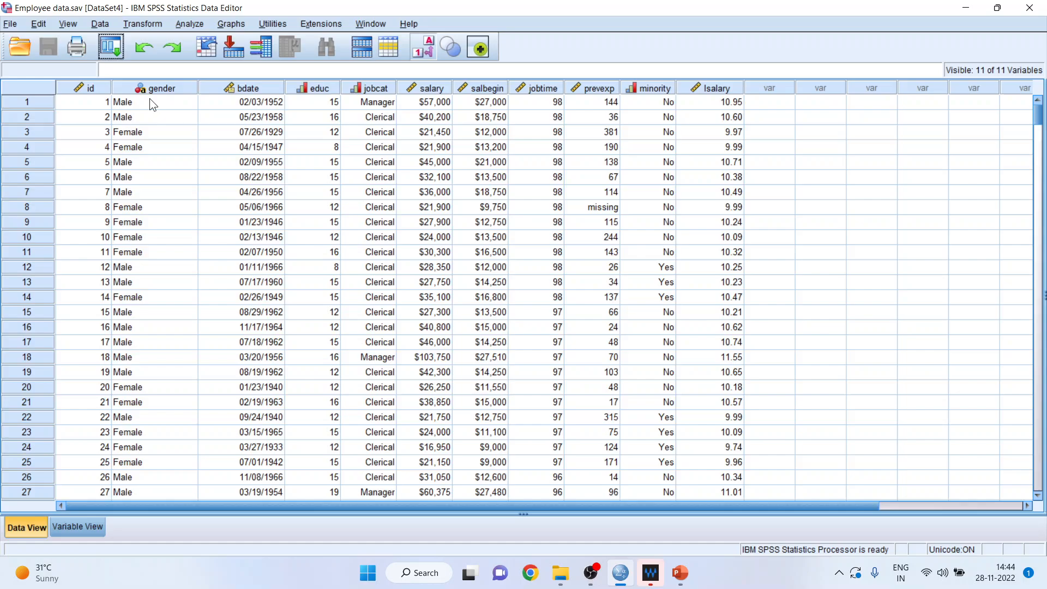
Look over the gender through minority columns, then clear the lsalary variable column
click(158, 87)
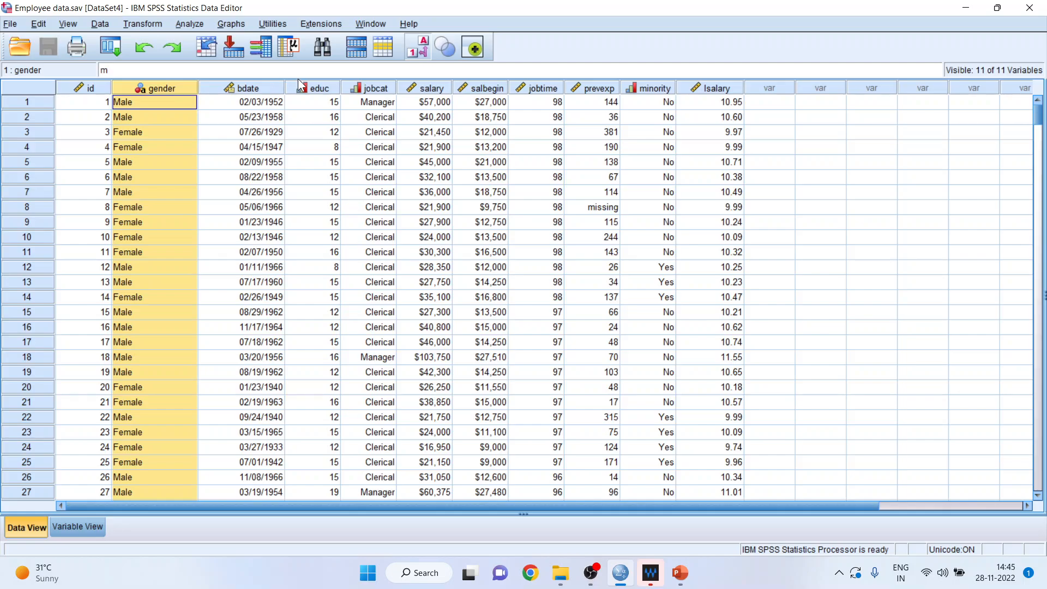
click(314, 101)
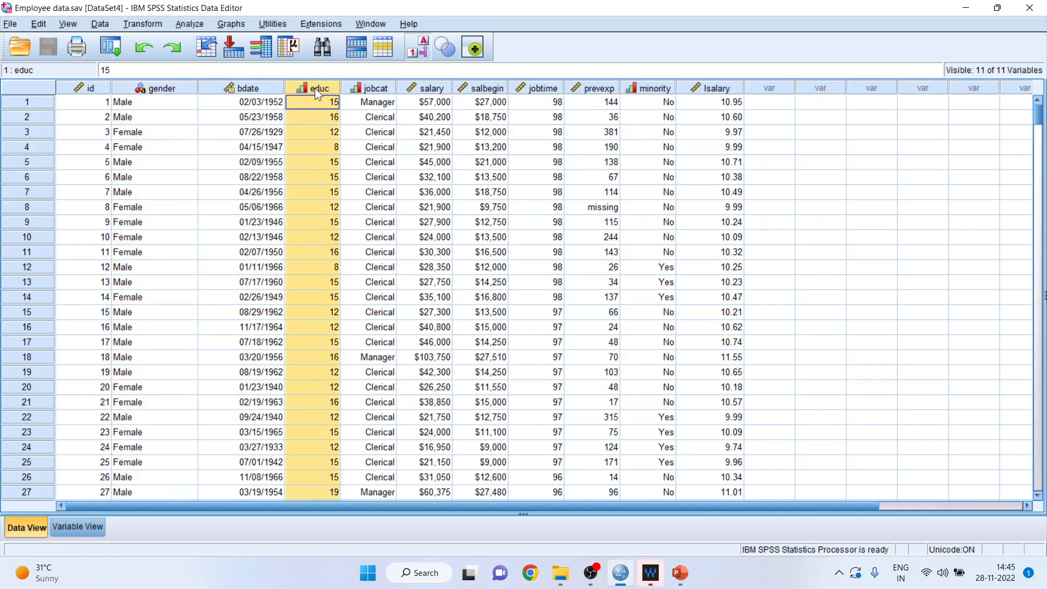
click(376, 101)
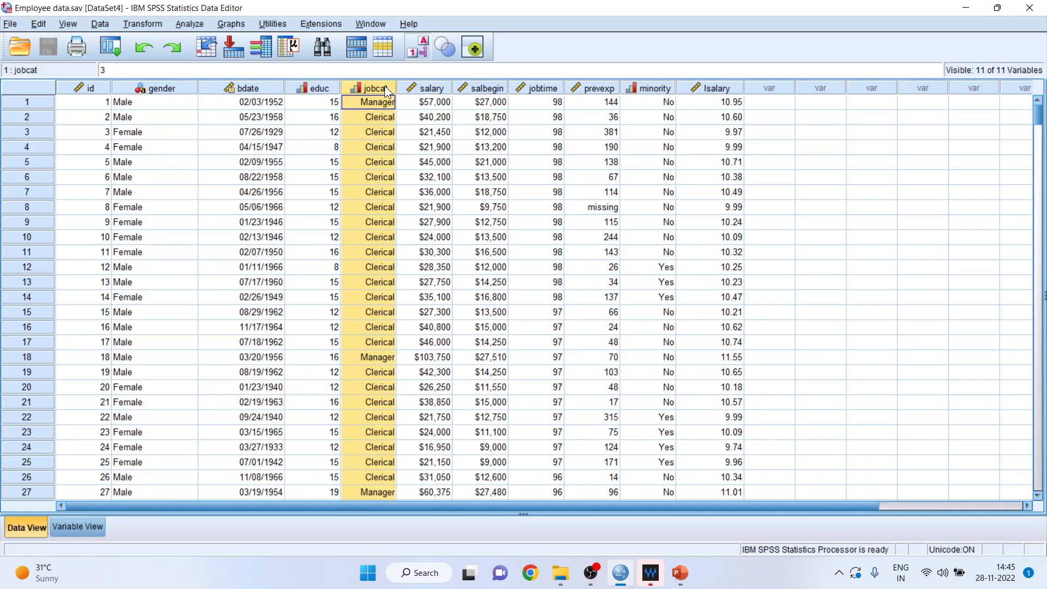
click(432, 102)
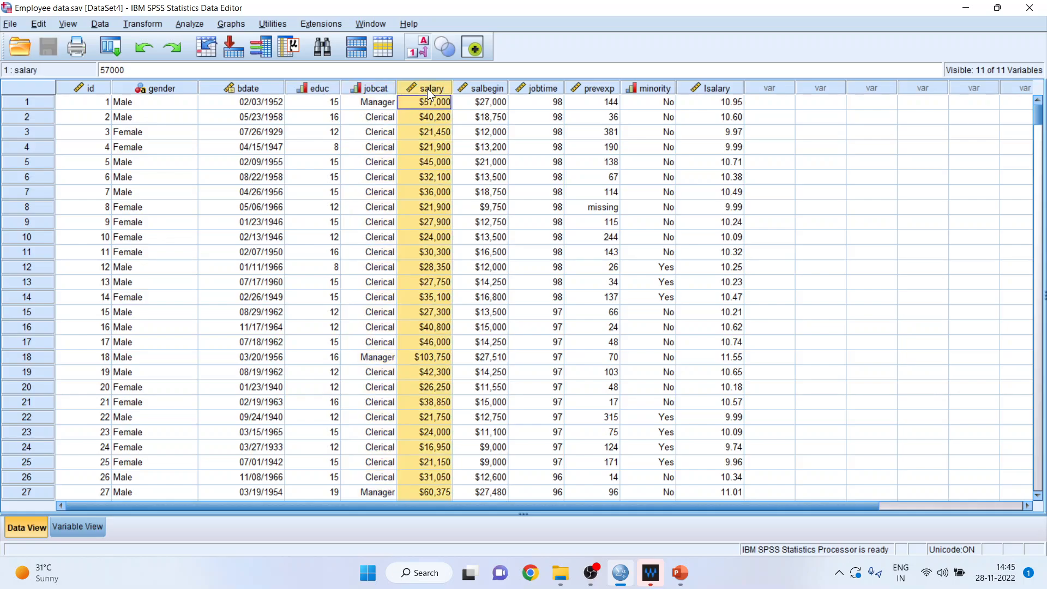
click(490, 102)
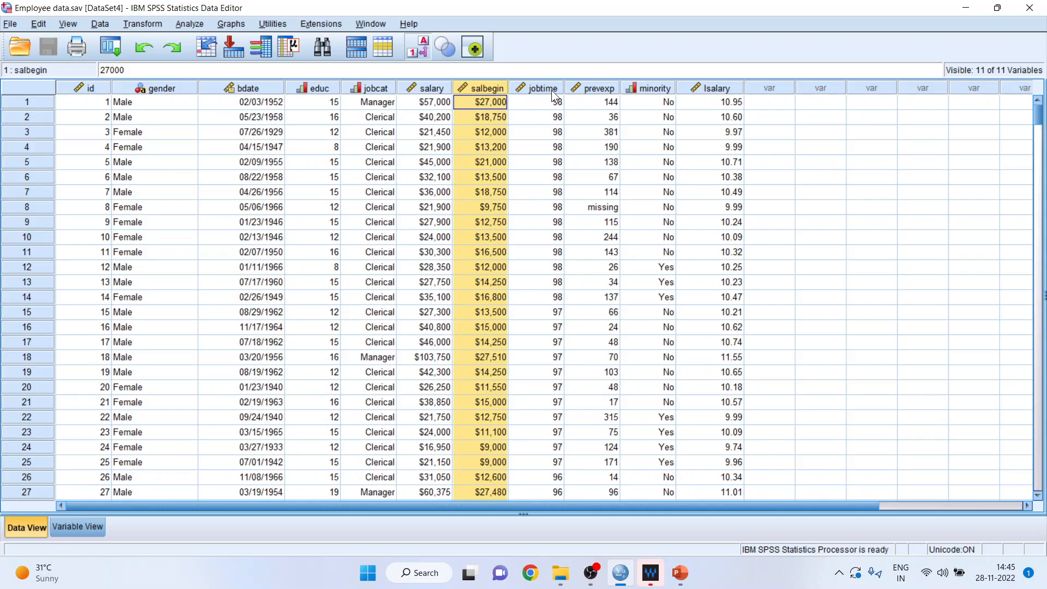
click(536, 101)
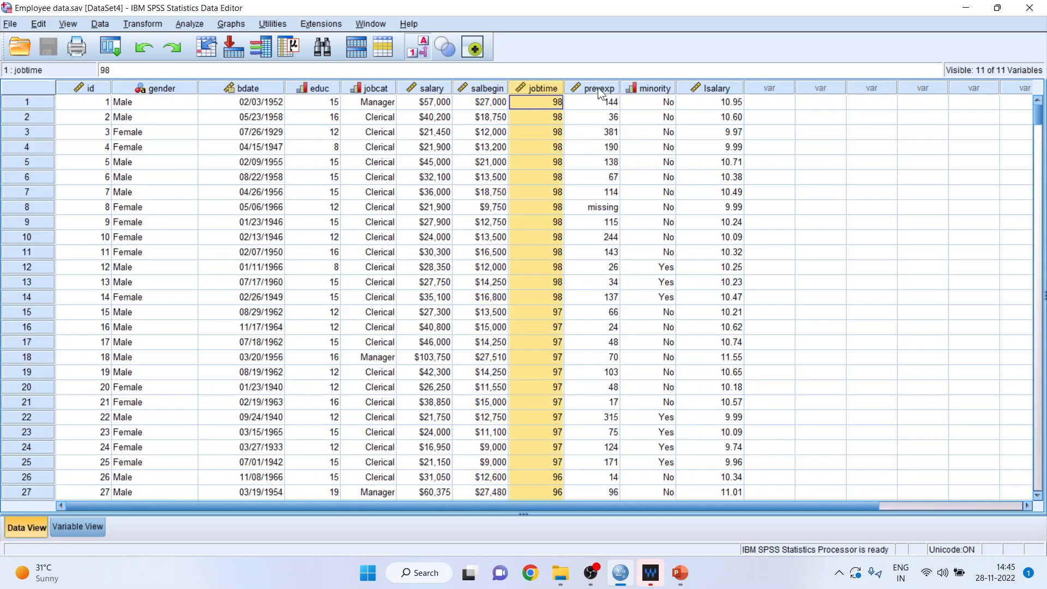
click(590, 101)
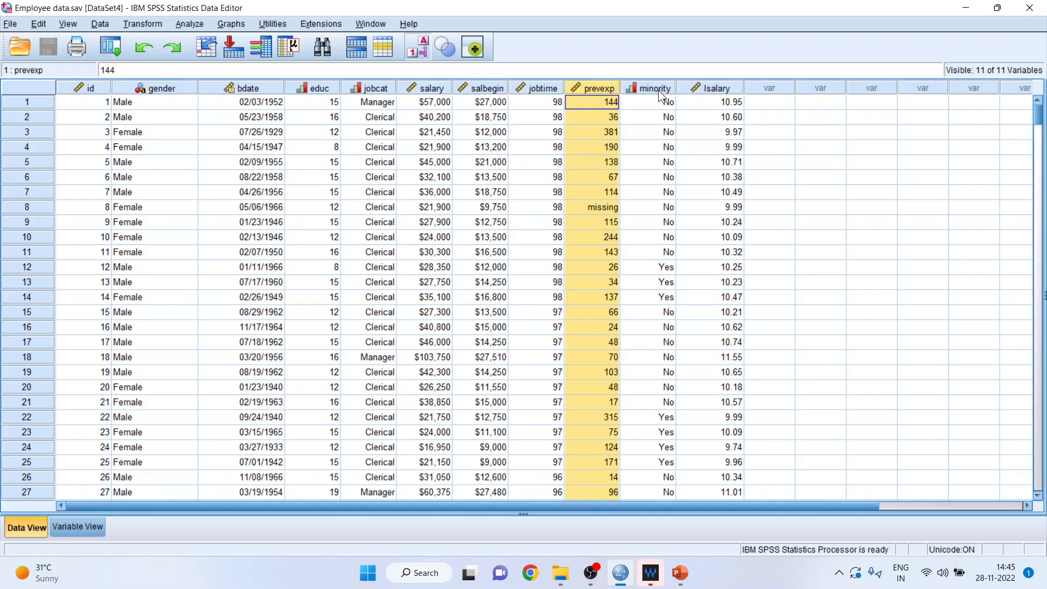
click(647, 102)
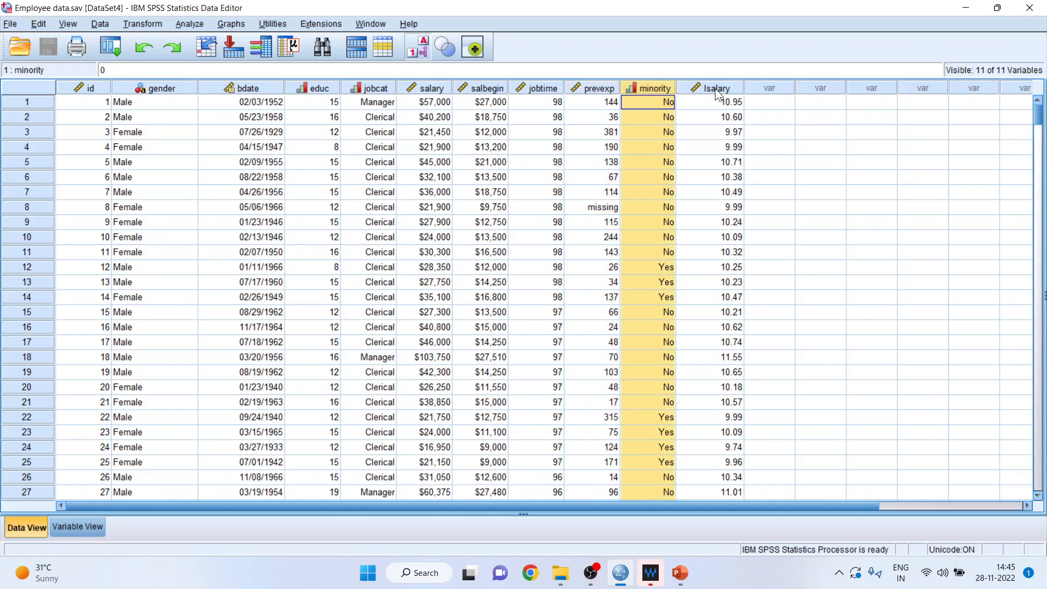
right_click(716, 88)
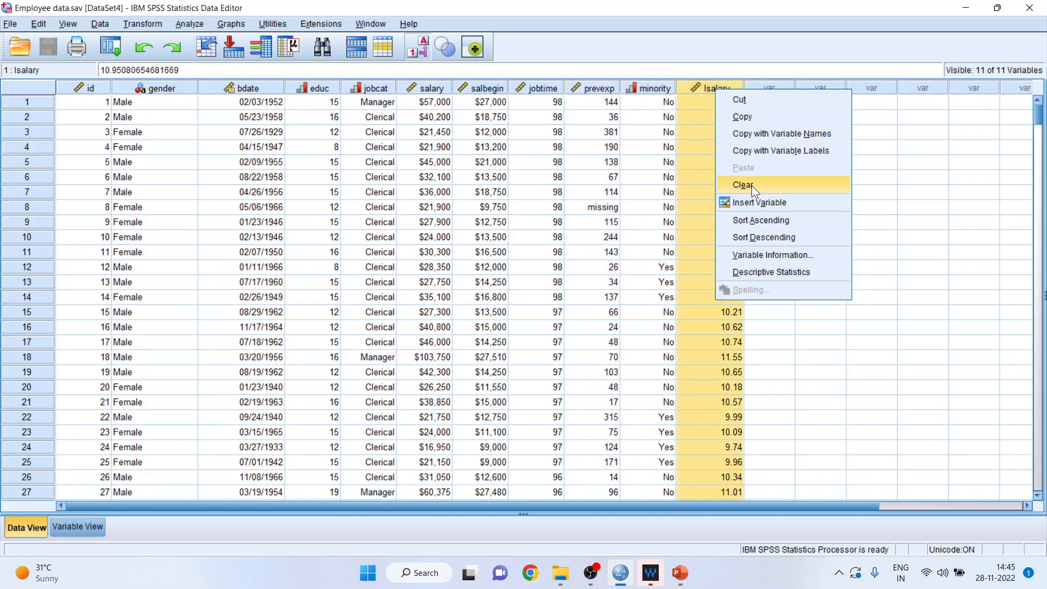
click(743, 184)
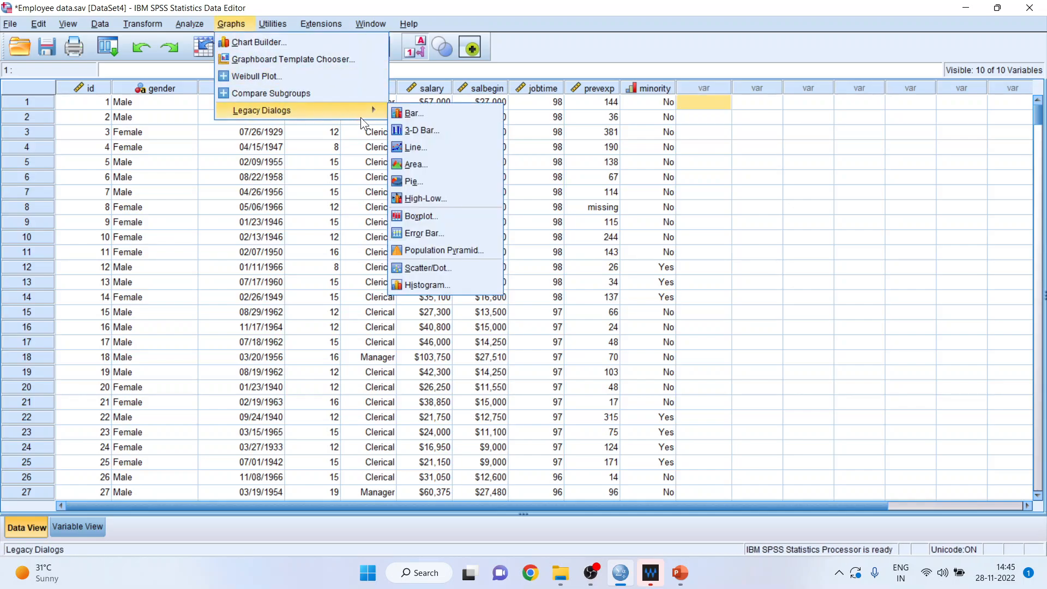
Build a Simple bar chart of group summaries showing % of cases, with gender as the category axis
click(413, 112)
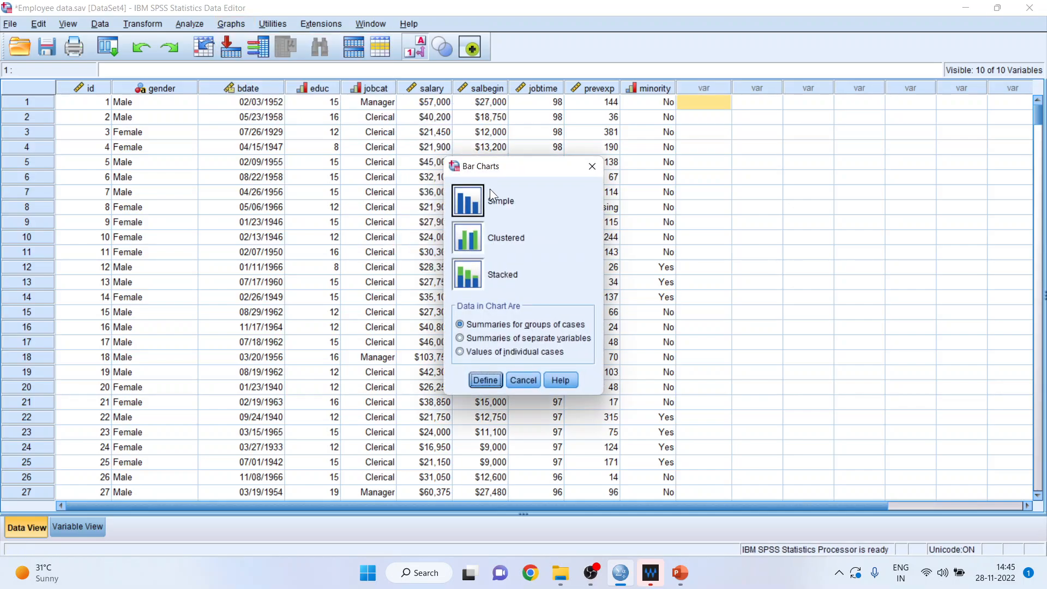
mouse_move(460, 320)
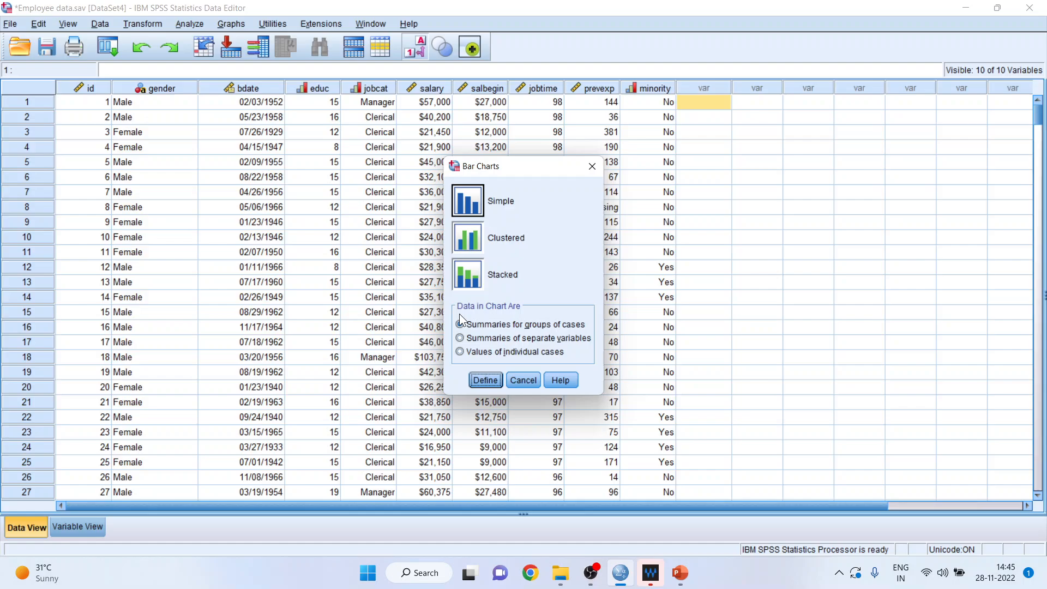
click(459, 324)
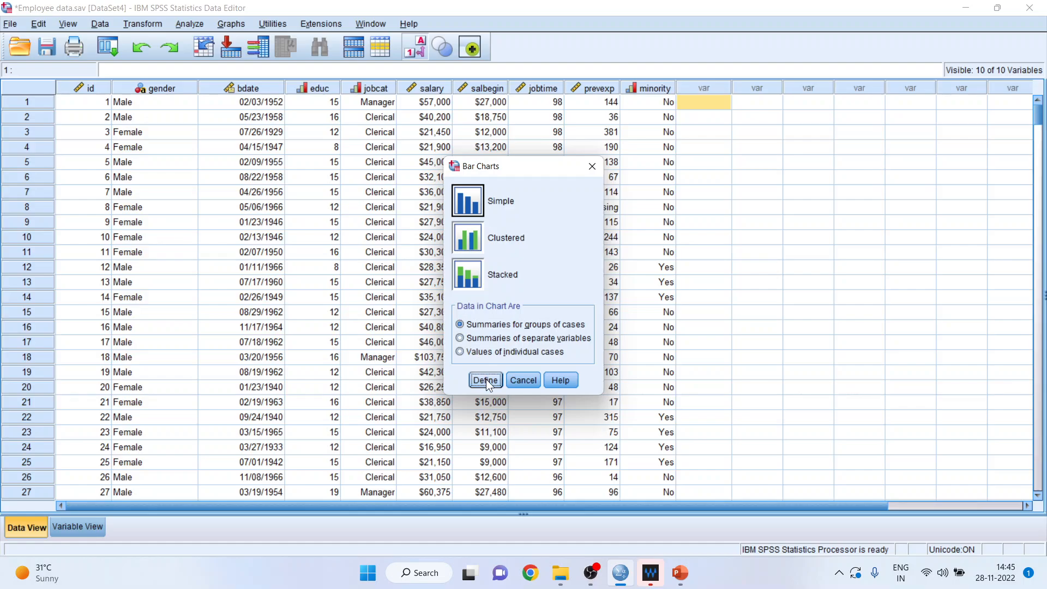
click(484, 379)
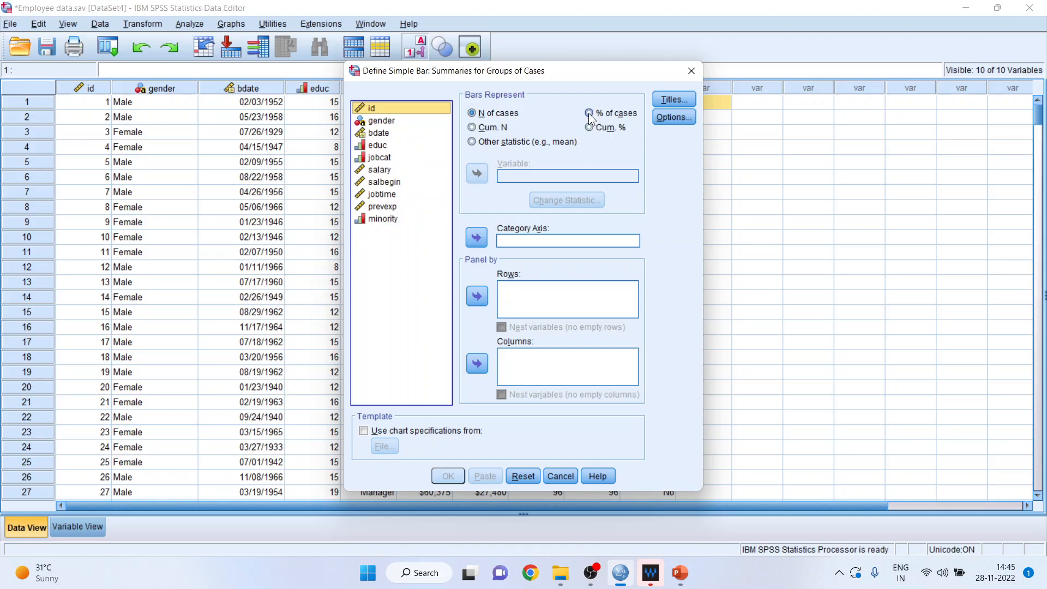
click(590, 113)
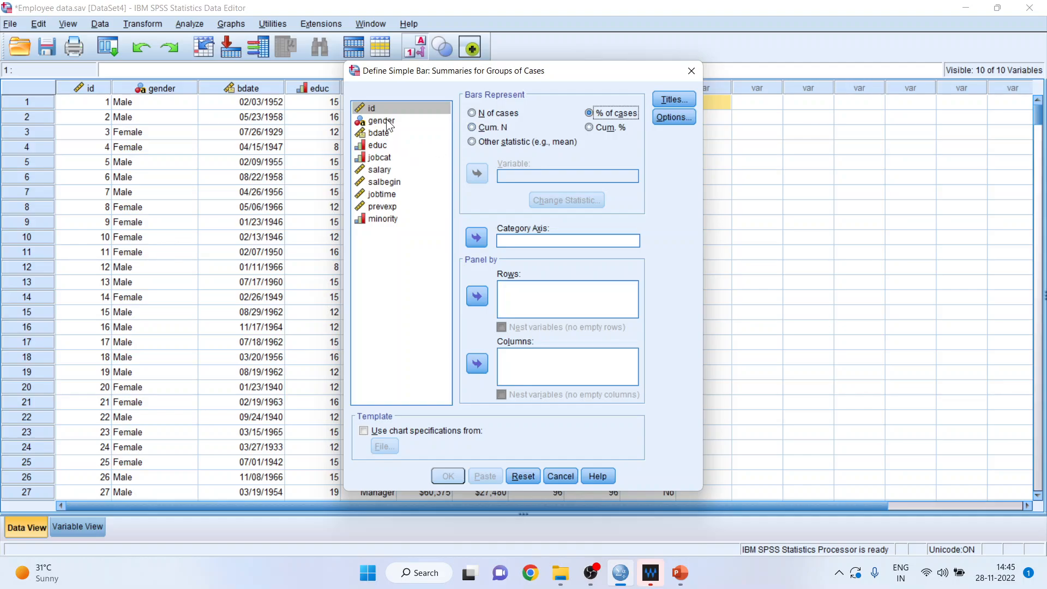
click(476, 236)
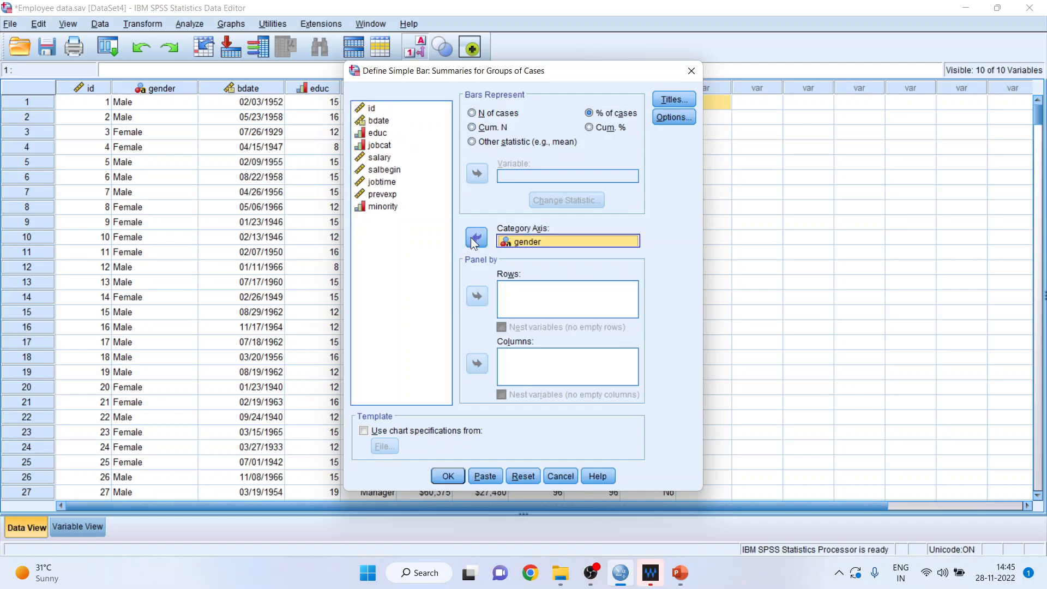
mouse_move(447, 476)
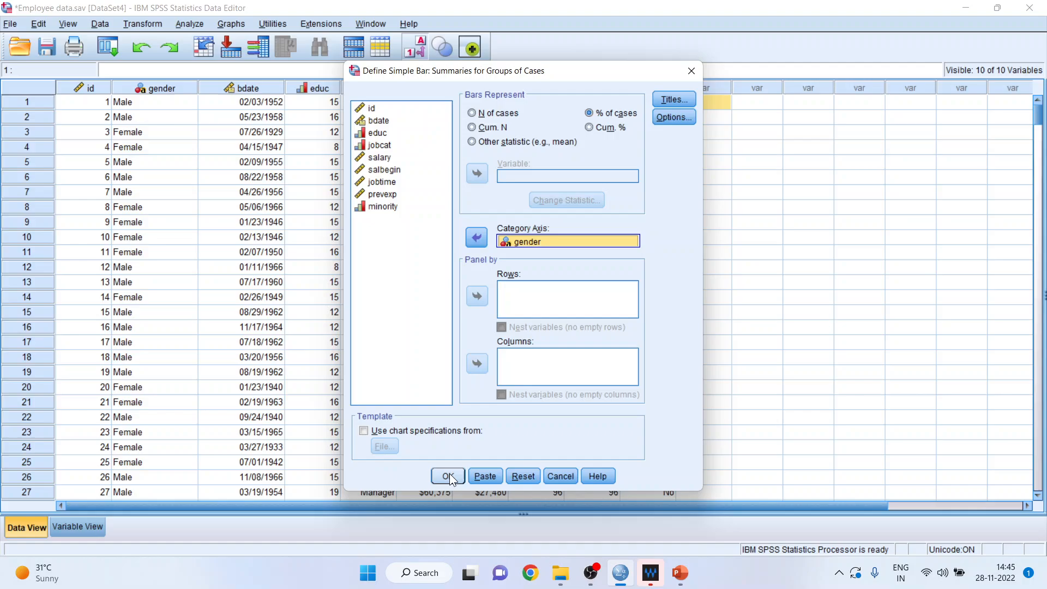
click(447, 475)
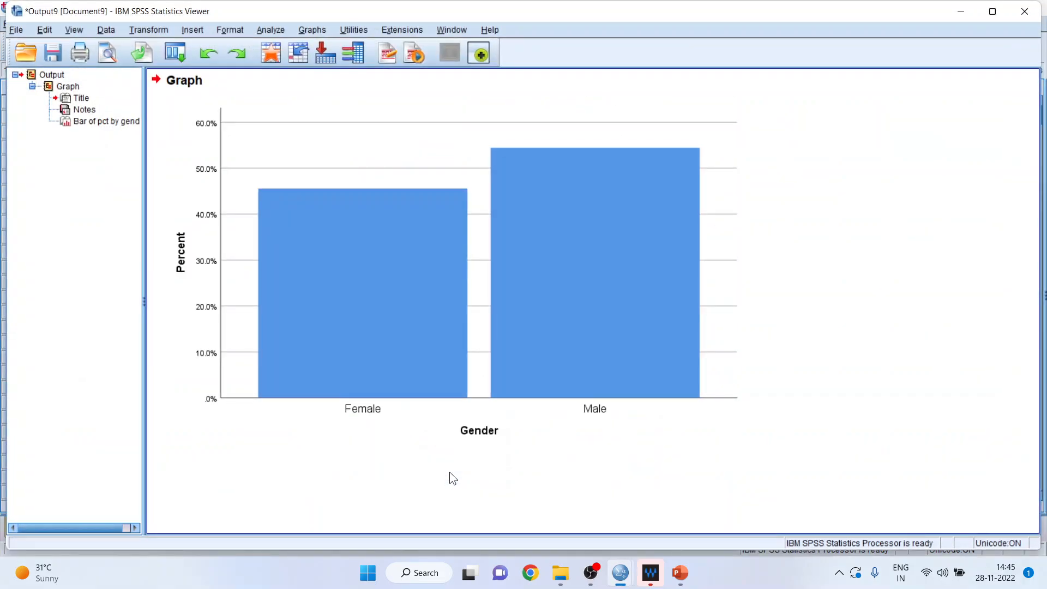
In Chart Editor, place percentage data labels (45.6%, 54.4%) at a custom top position
click(389, 318)
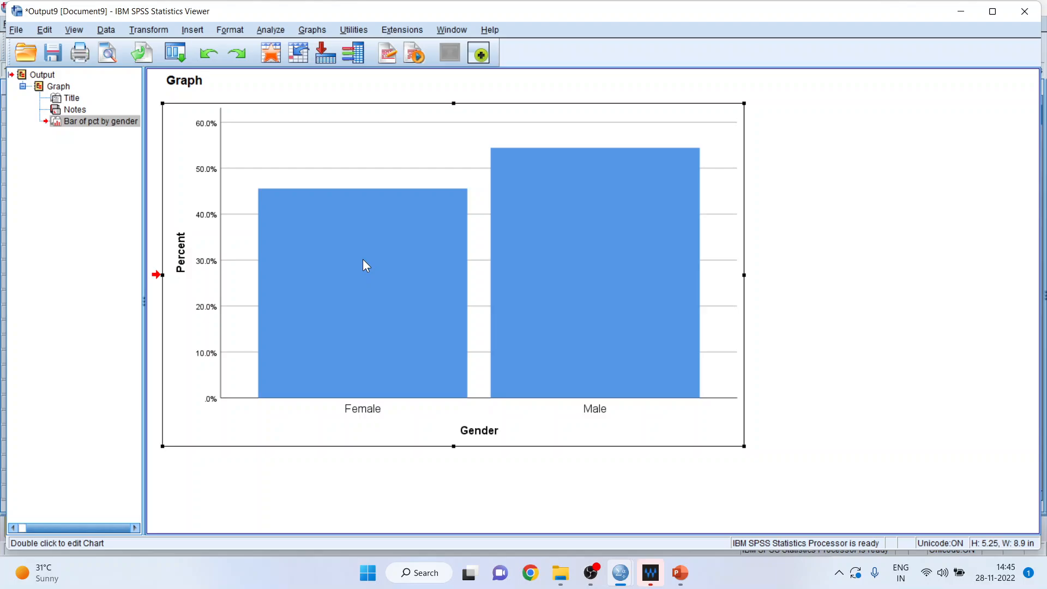
double_click(364, 264)
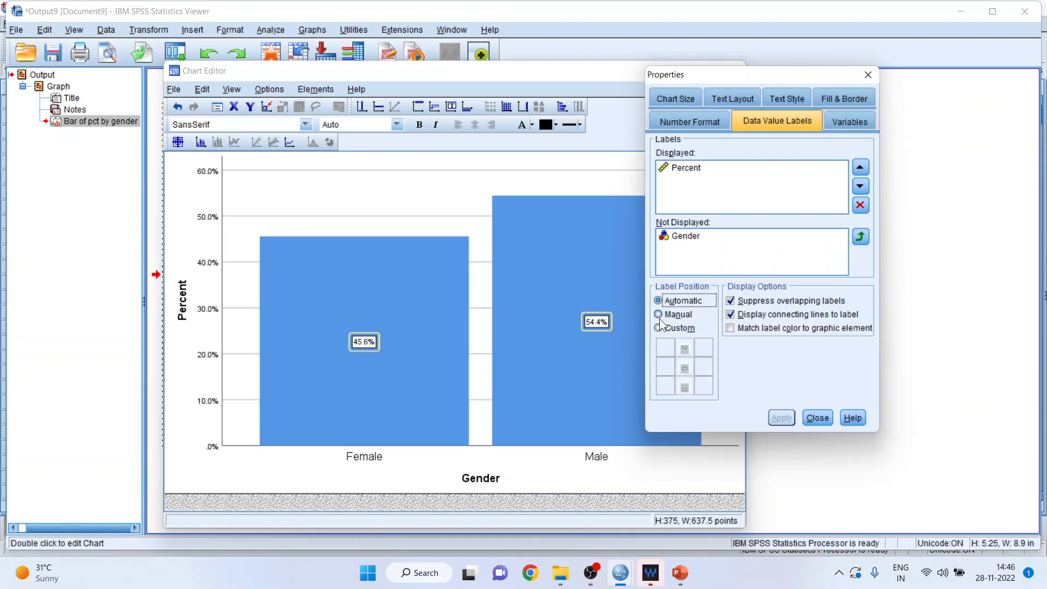
click(658, 328)
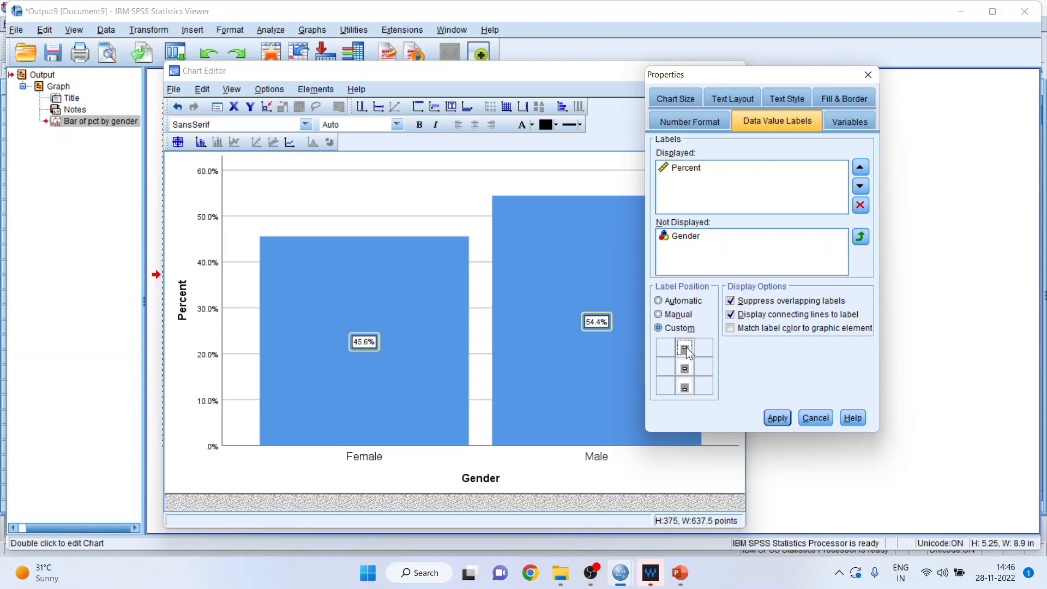
mouse_move(777, 417)
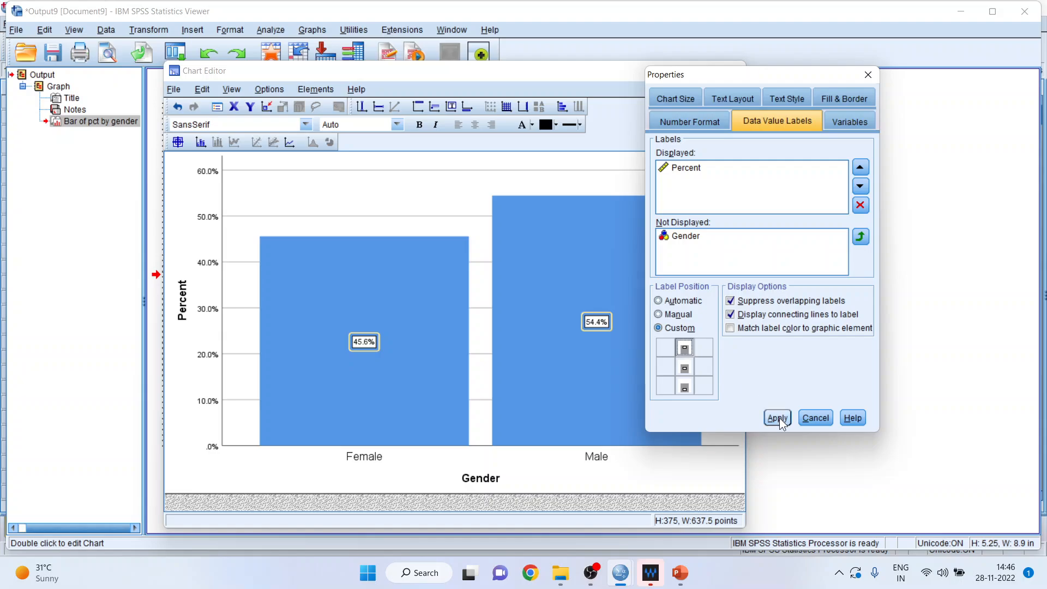
click(776, 417)
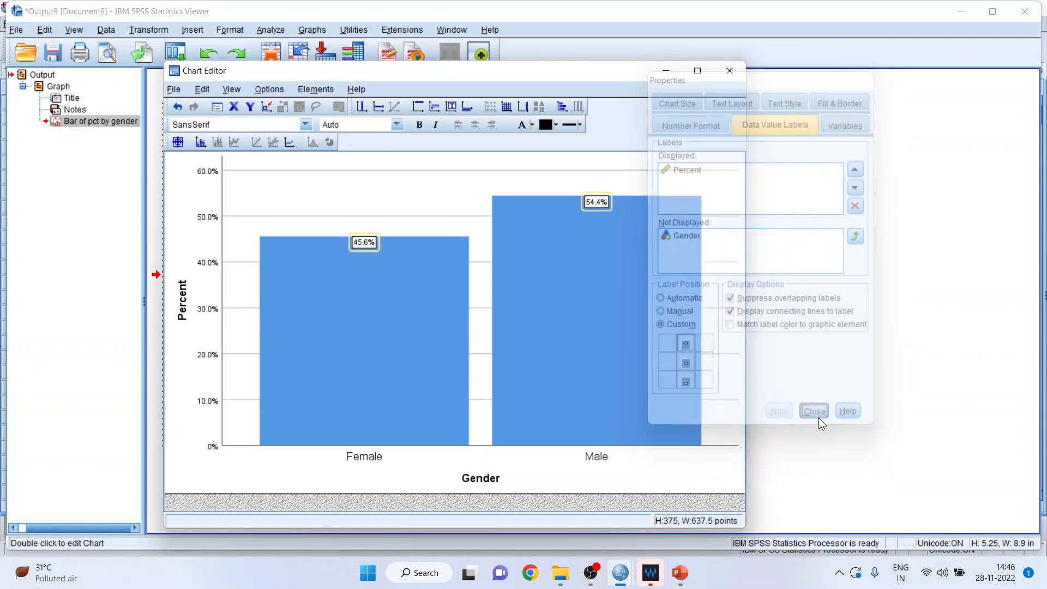
click(814, 410)
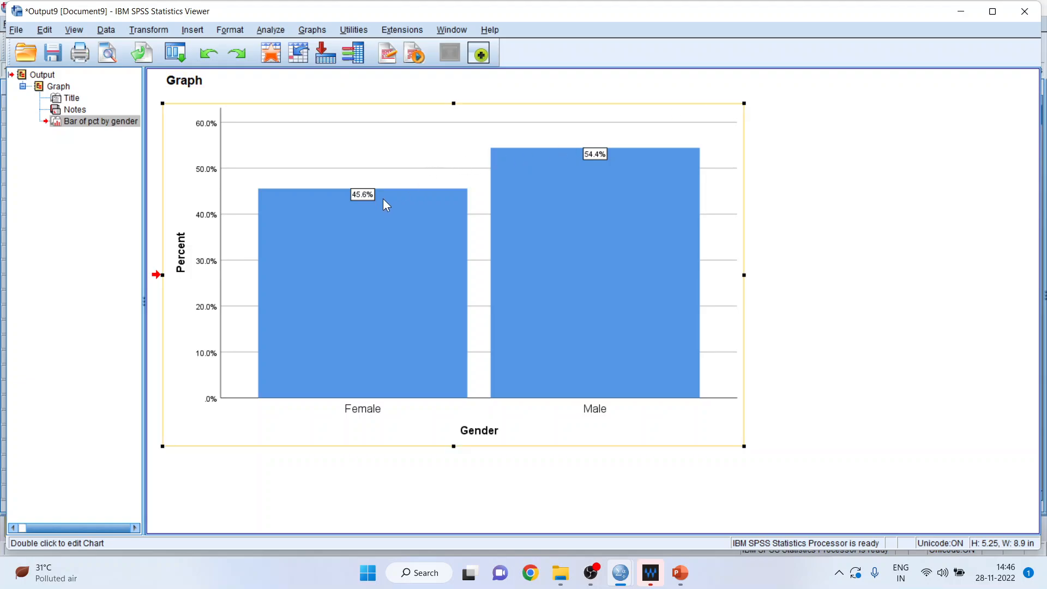
mouse_move(839, 203)
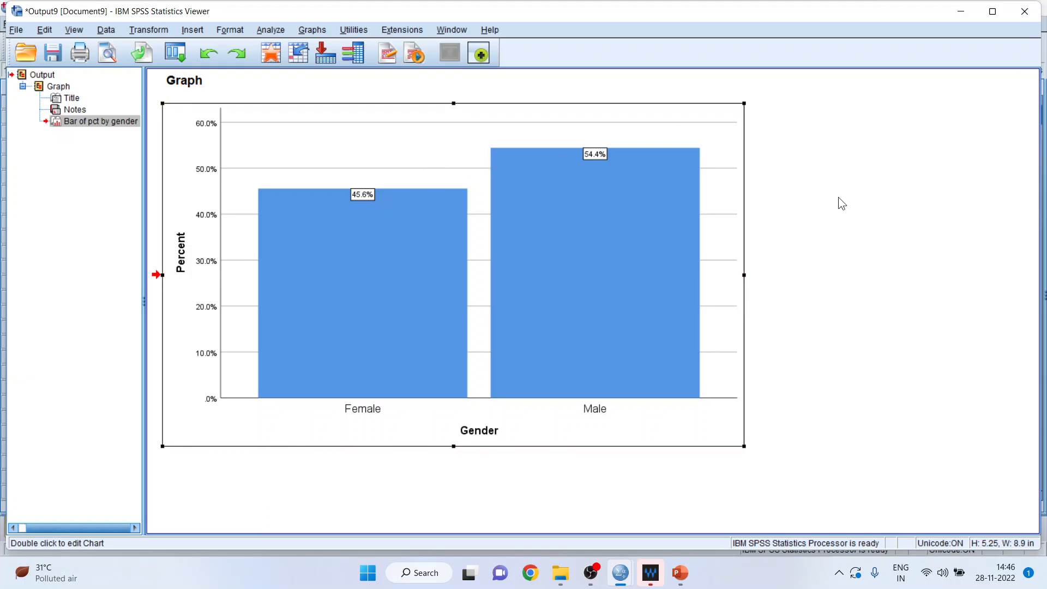
mouse_move(271, 60)
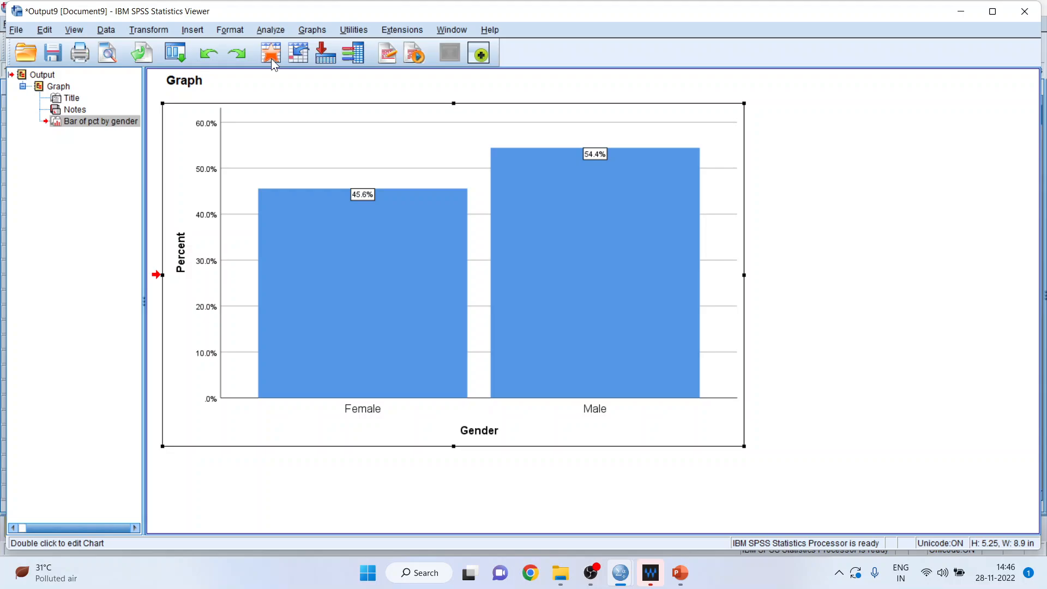
Define a simple percent-by-gender bar chart with jobcat in Panel by Rows
click(311, 29)
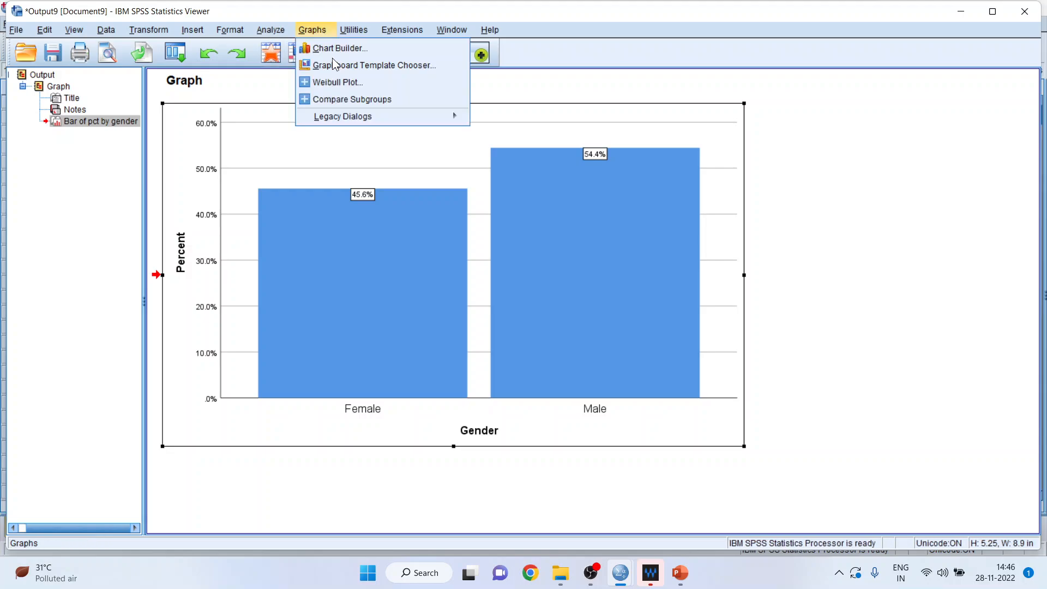
click(502, 122)
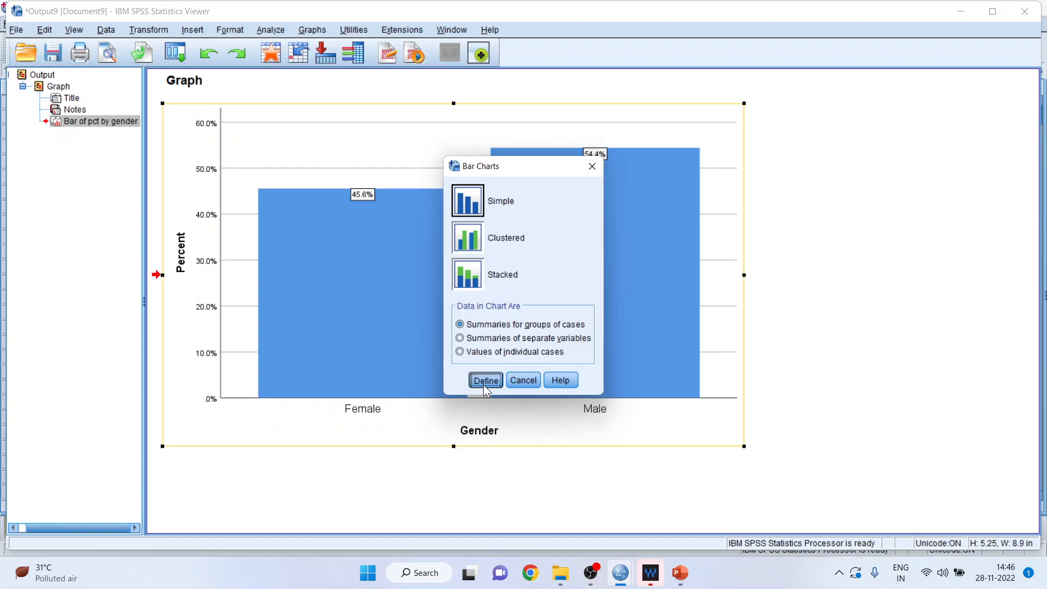
click(485, 380)
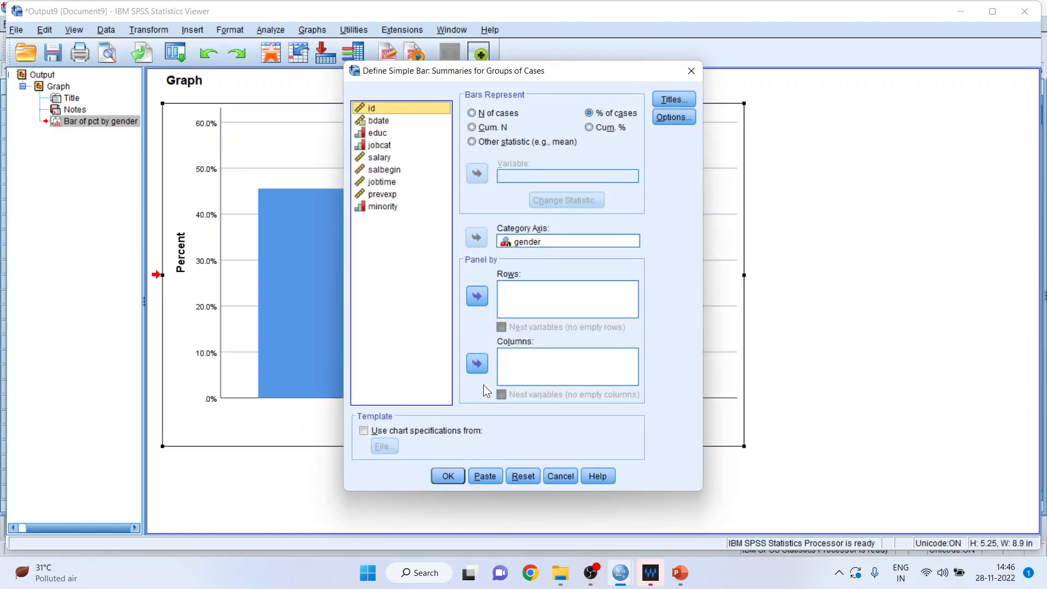
mouse_move(518, 304)
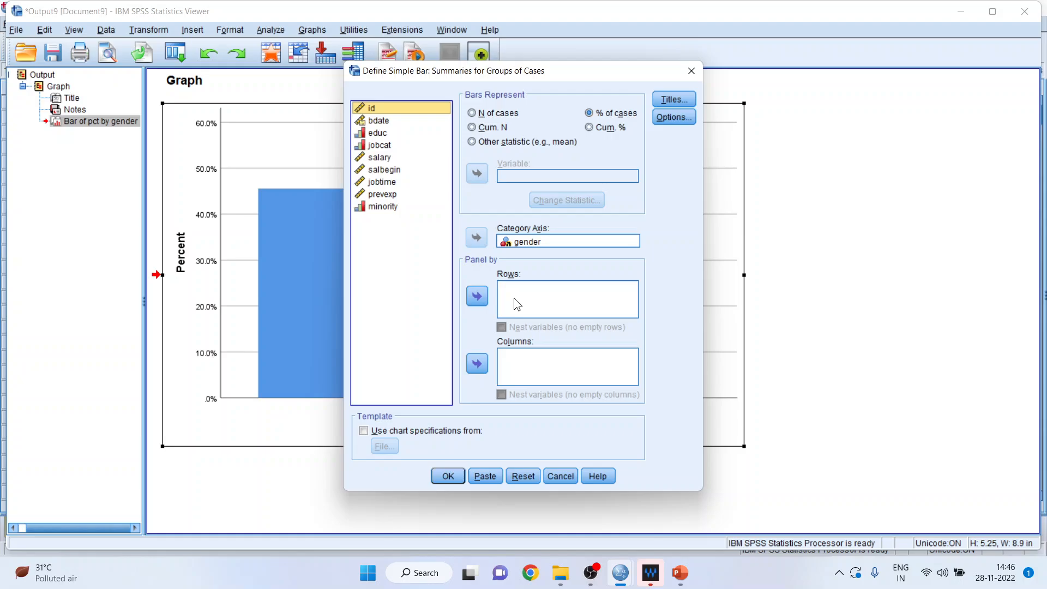
mouse_move(519, 289)
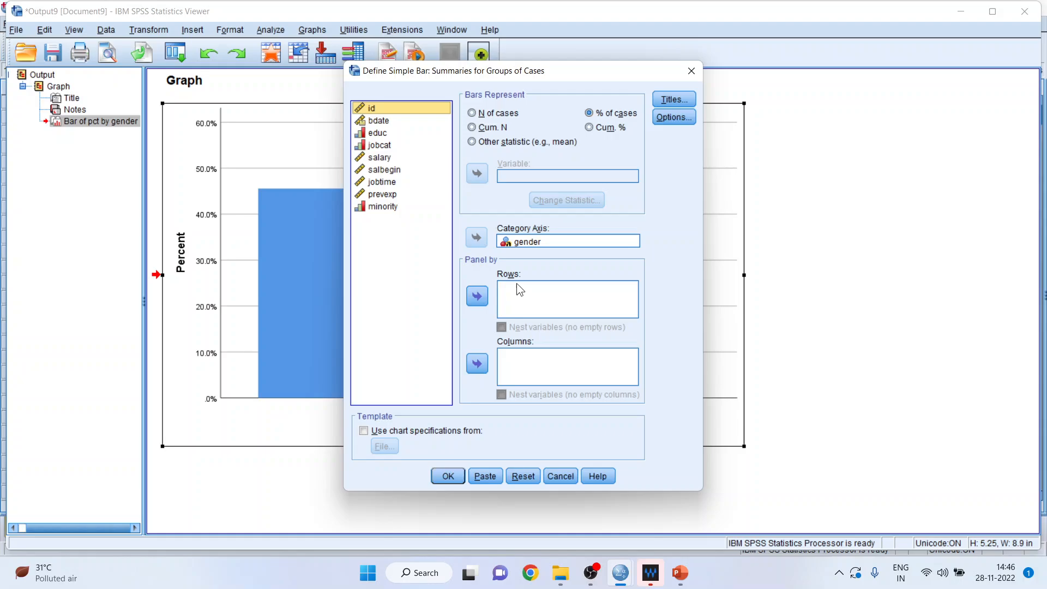
mouse_move(538, 261)
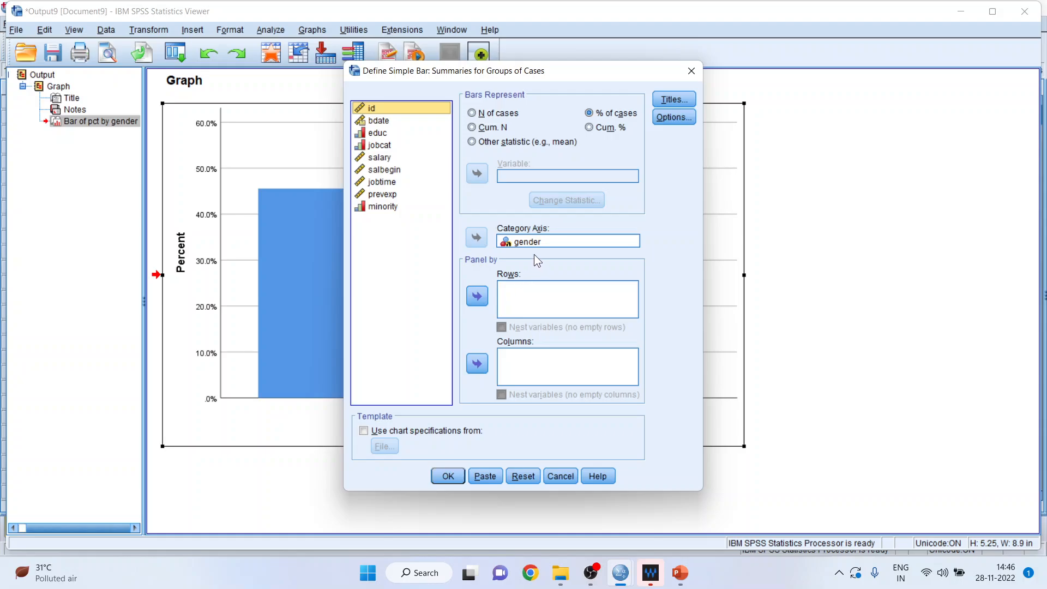
click(379, 145)
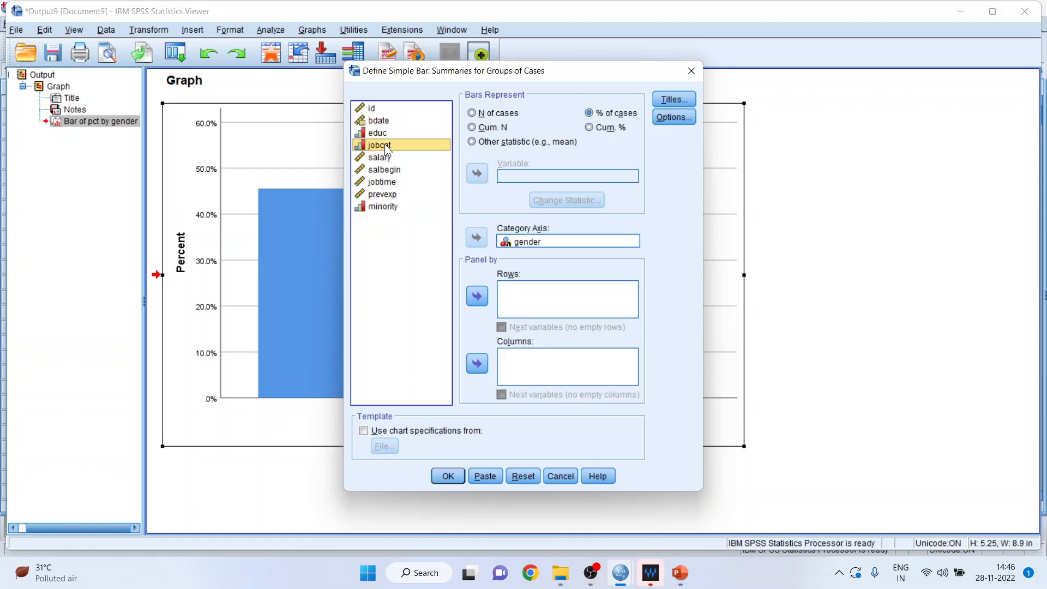
mouse_move(477, 296)
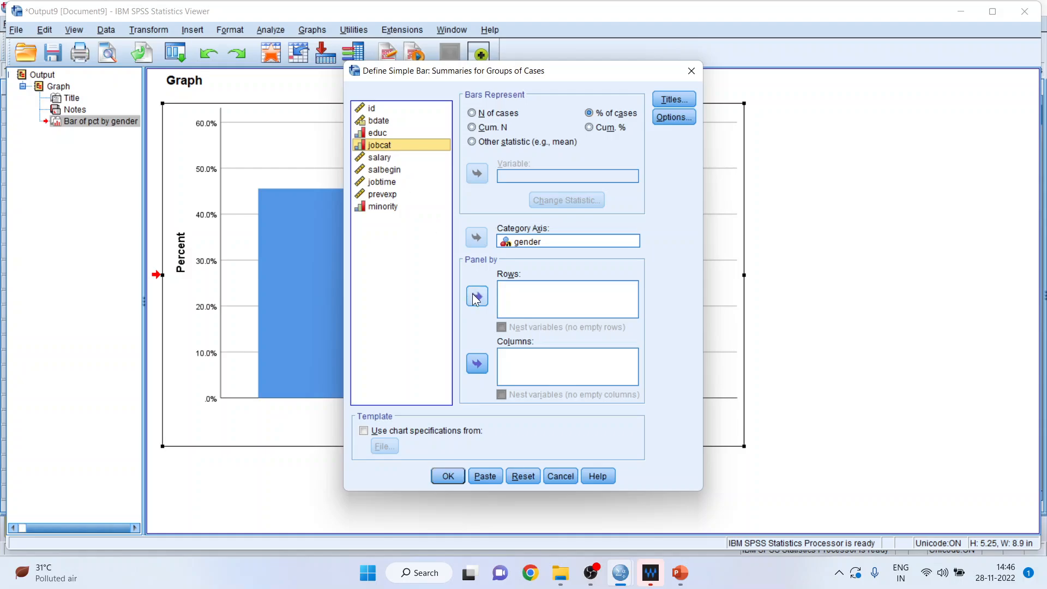
click(477, 295)
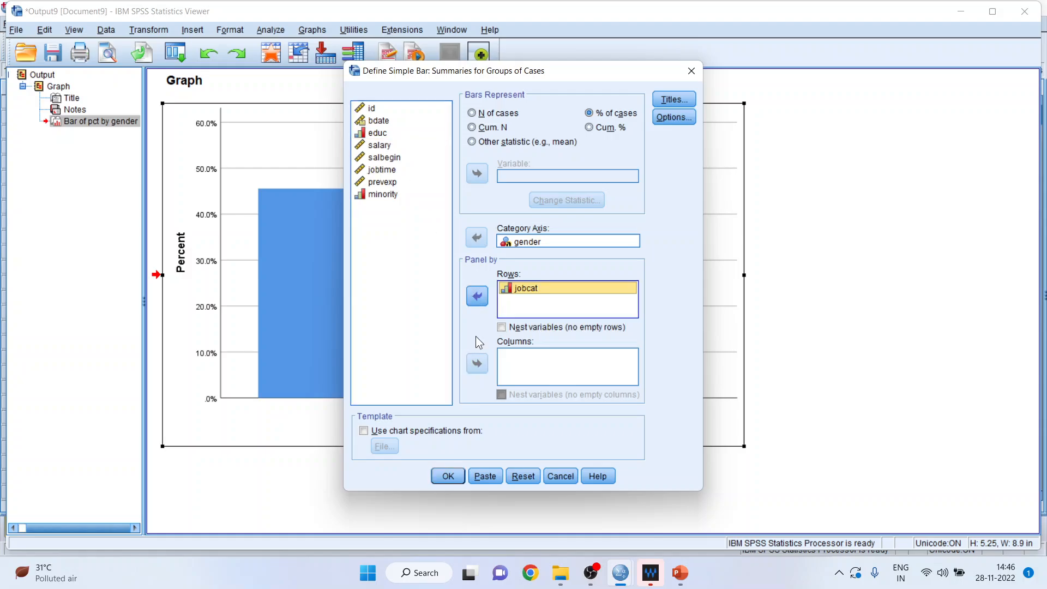
click(446, 475)
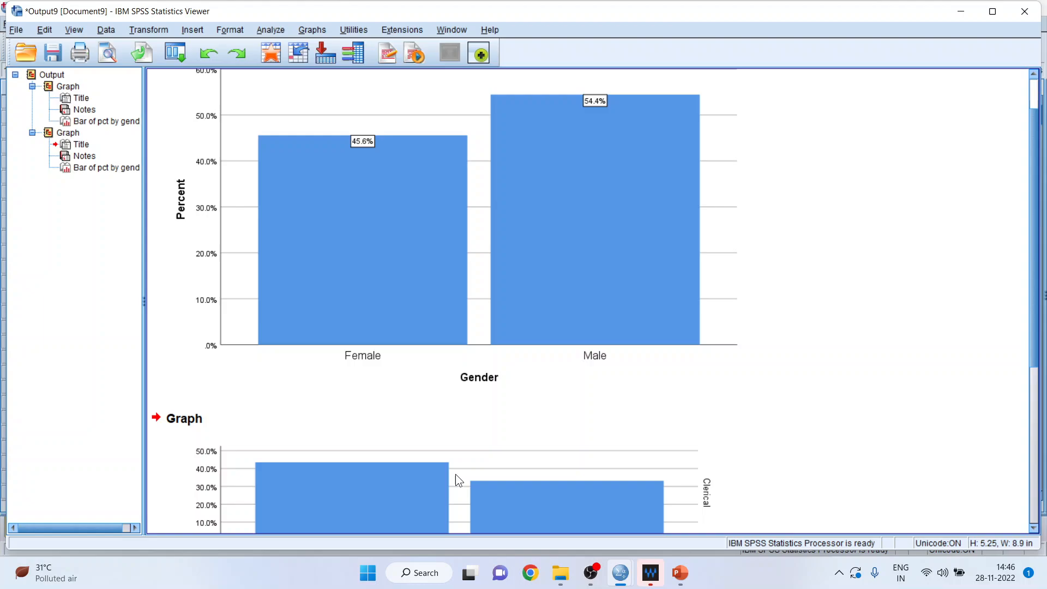
Scroll to the Clerical/Custodial/Manager paneled chart and open it in Chart Editor
scroll(down, 3)
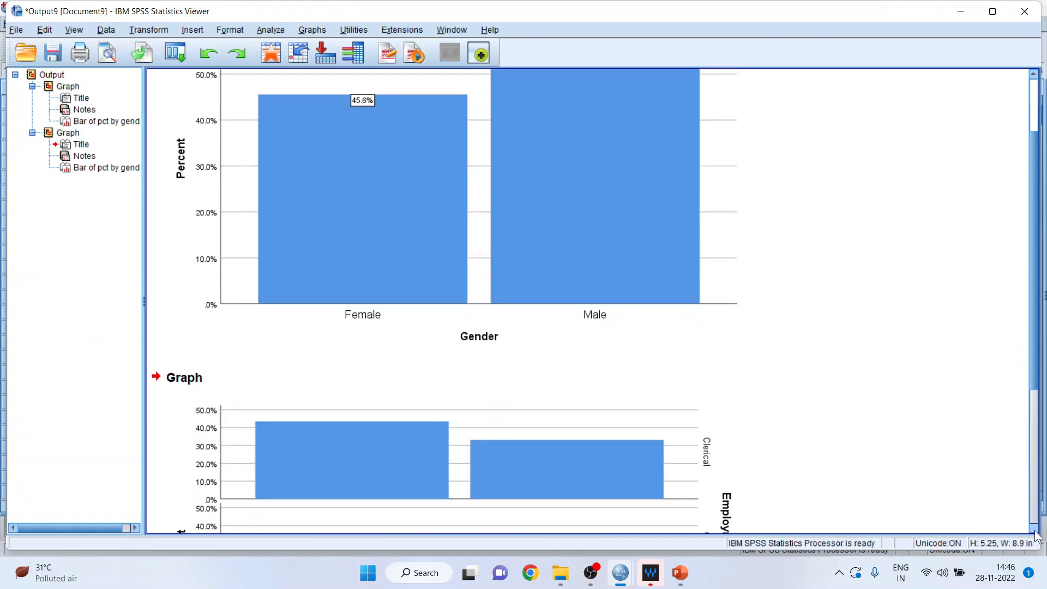
scroll(down, 3)
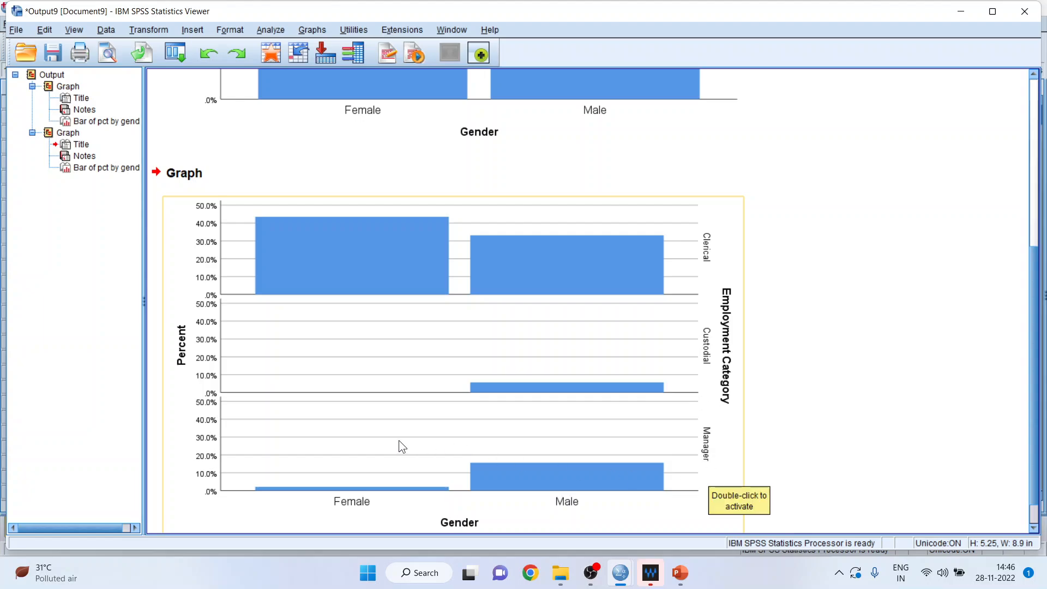
mouse_move(398, 278)
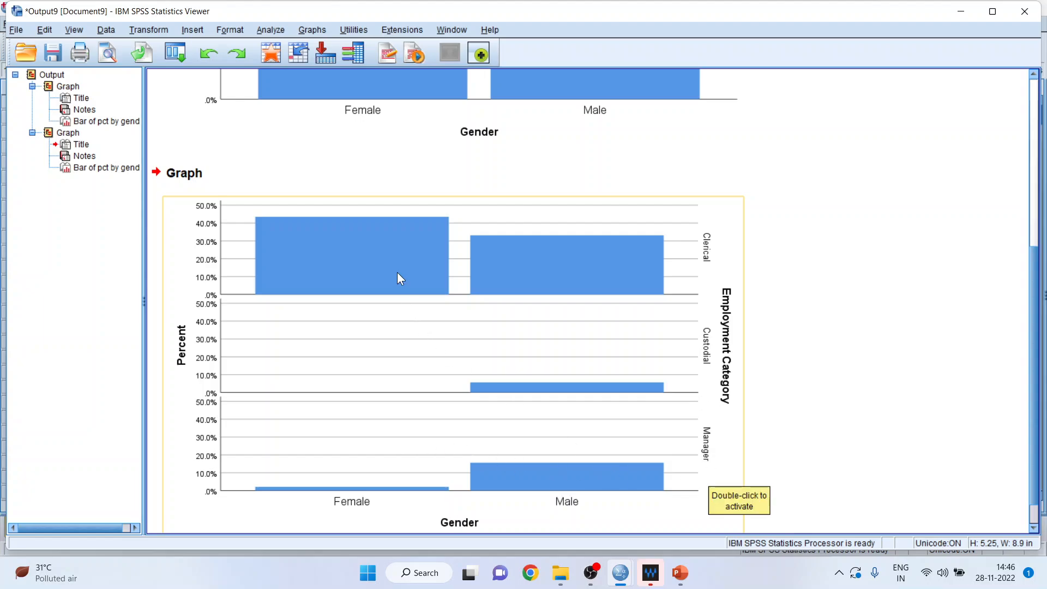
double_click(397, 278)
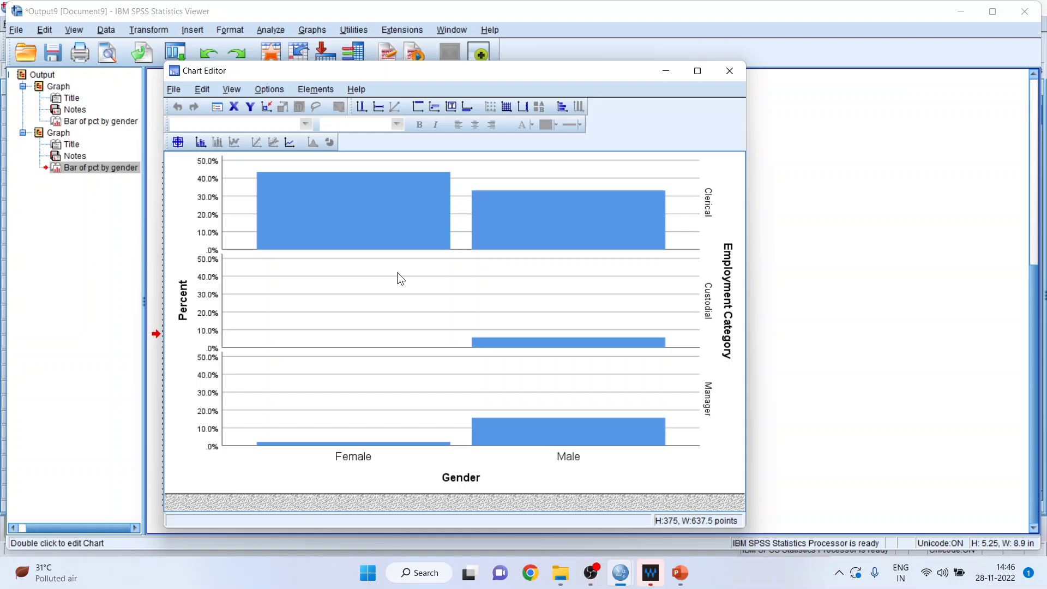
Show data labels (43.5%, 33.1%, 5.7%, 2.1%, 15.6%), then close Properties and the editor
click(200, 142)
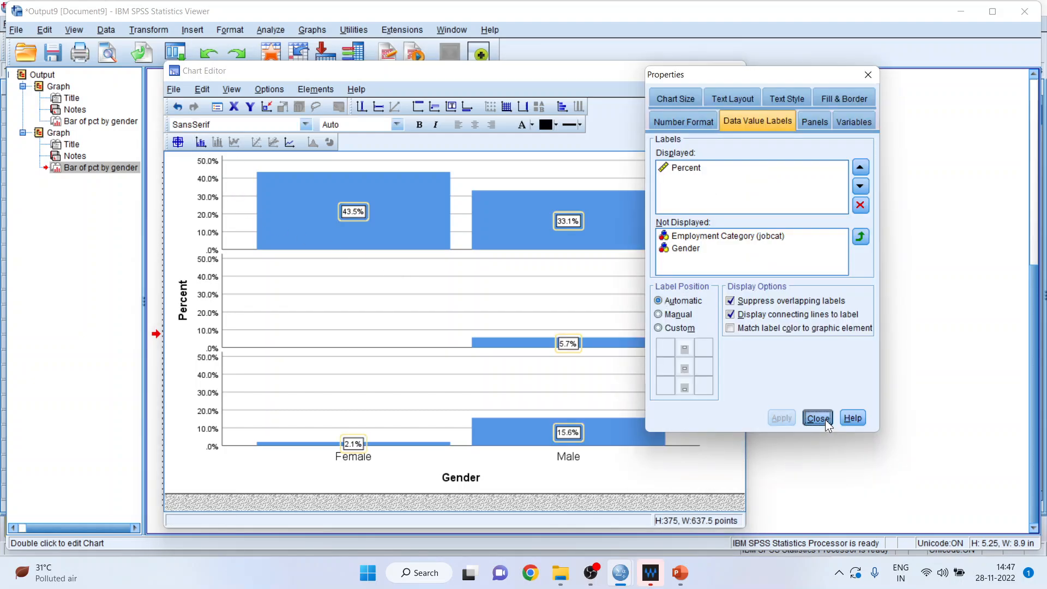
click(817, 417)
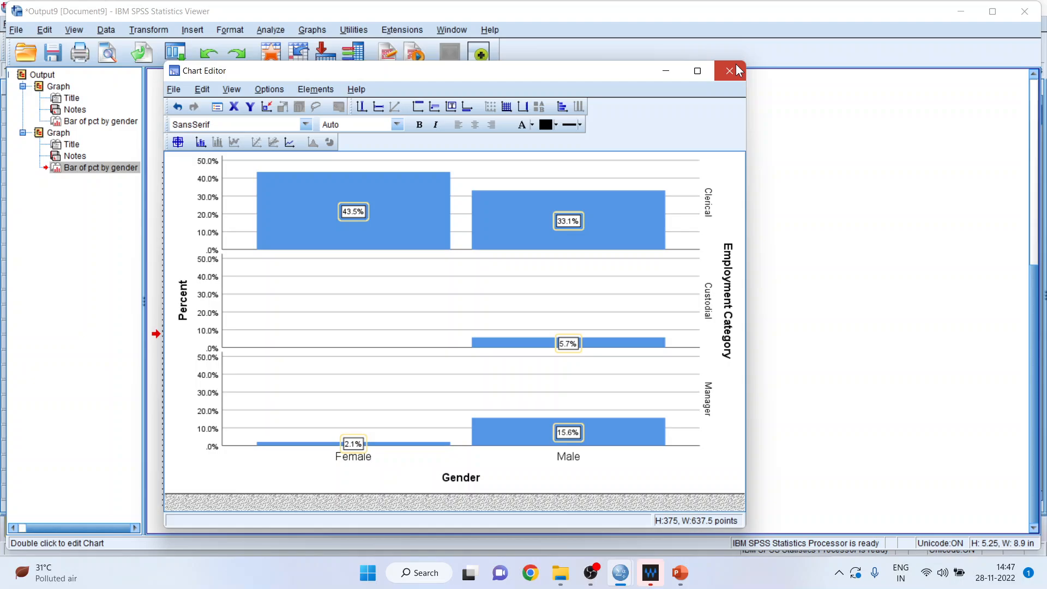
click(729, 71)
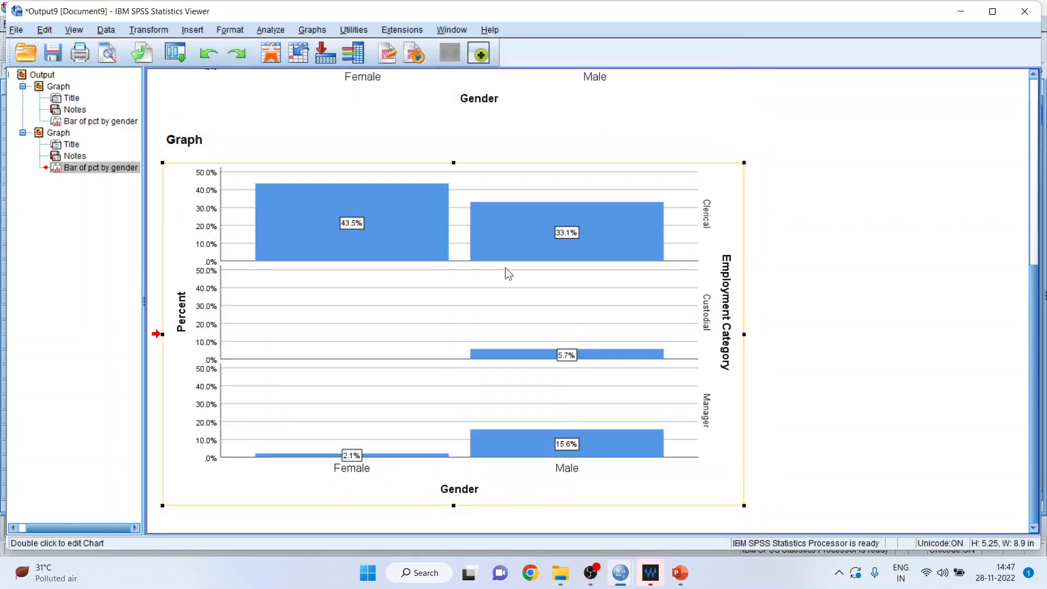
mouse_move(507, 273)
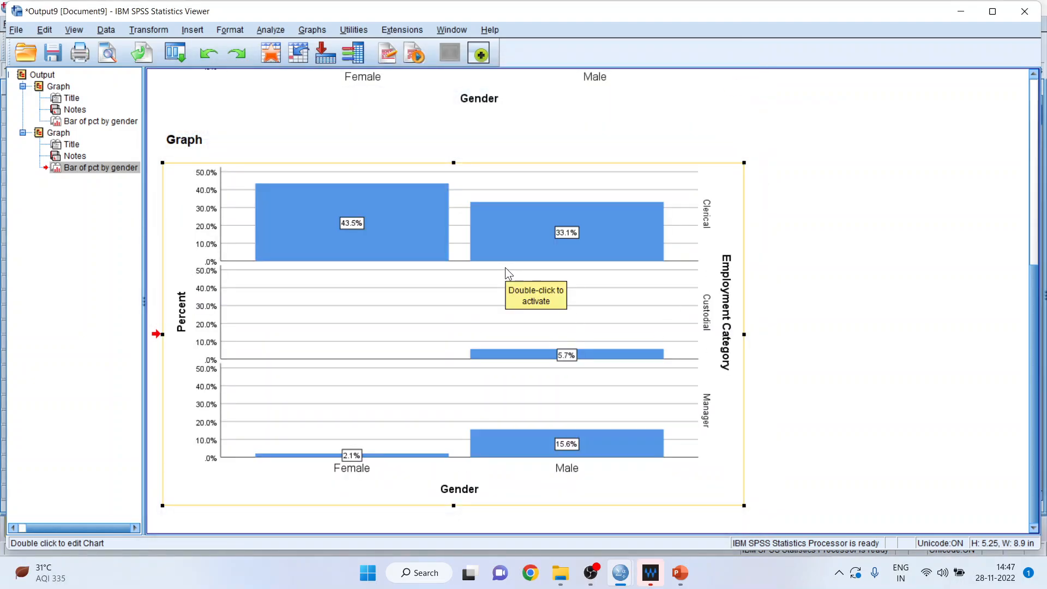
mouse_move(804, 342)
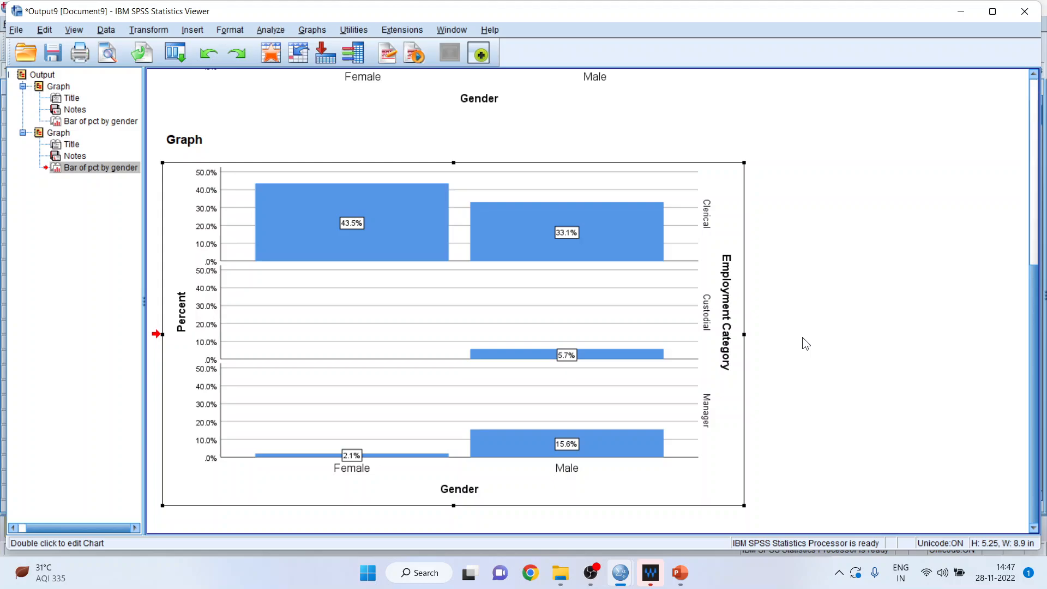
mouse_move(312, 29)
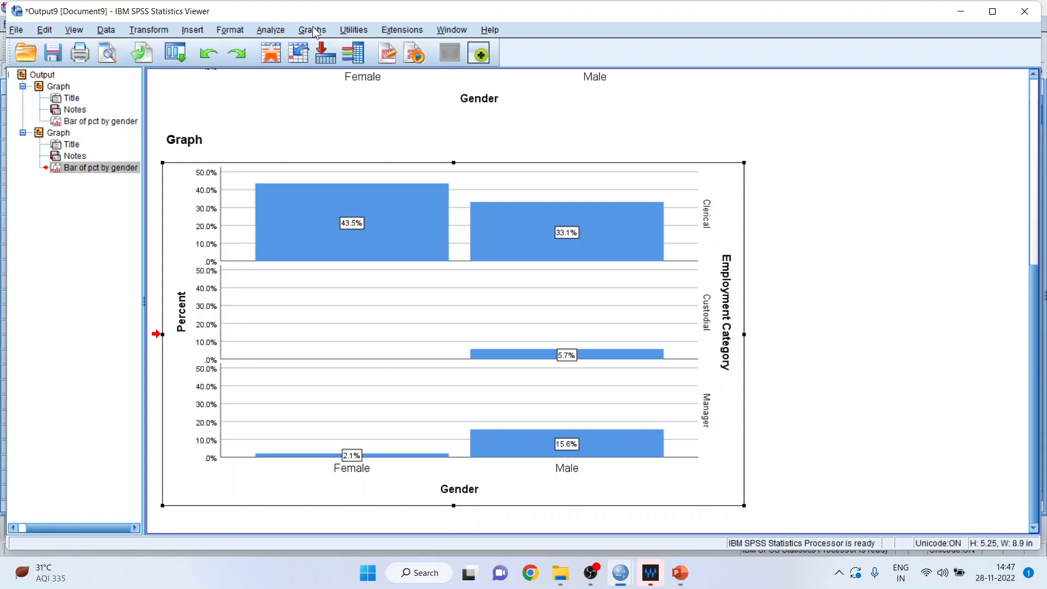
Redefine the bar chart with jobcat moved from Panel Rows to Panel Columns, then scroll to it
click(312, 30)
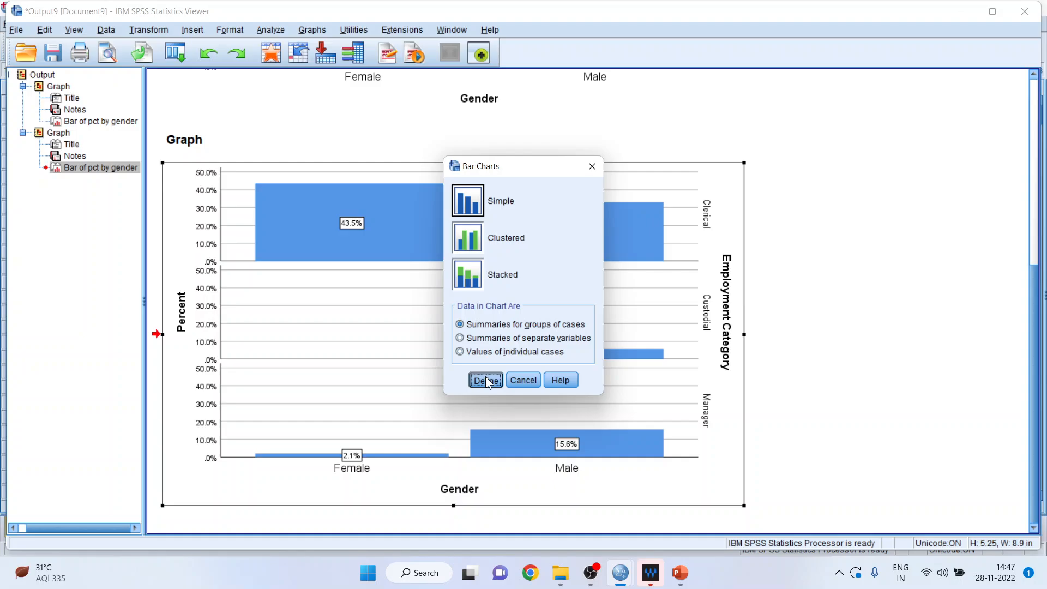
click(484, 380)
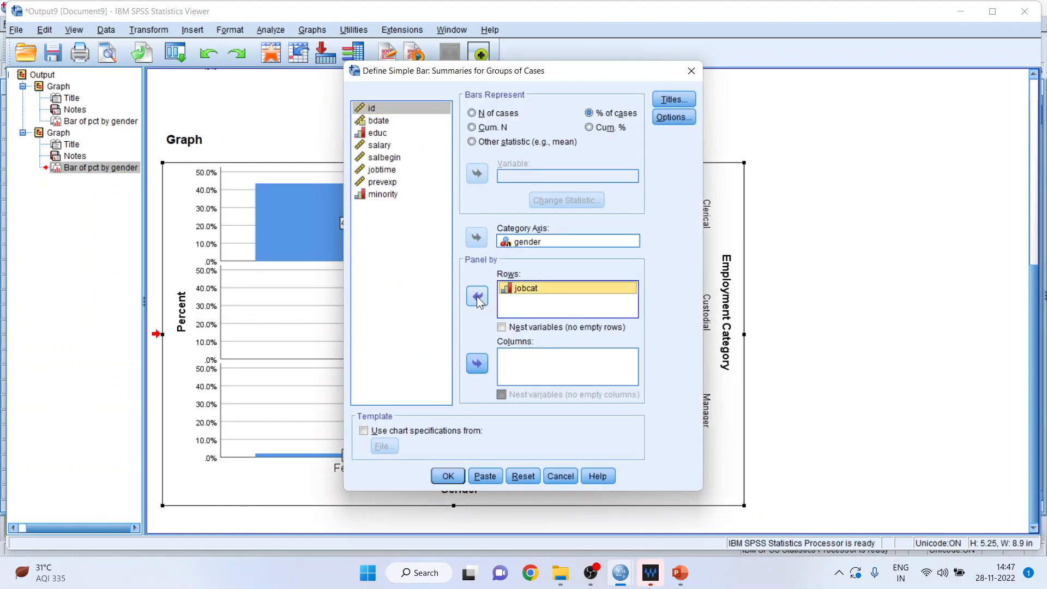
click(476, 297)
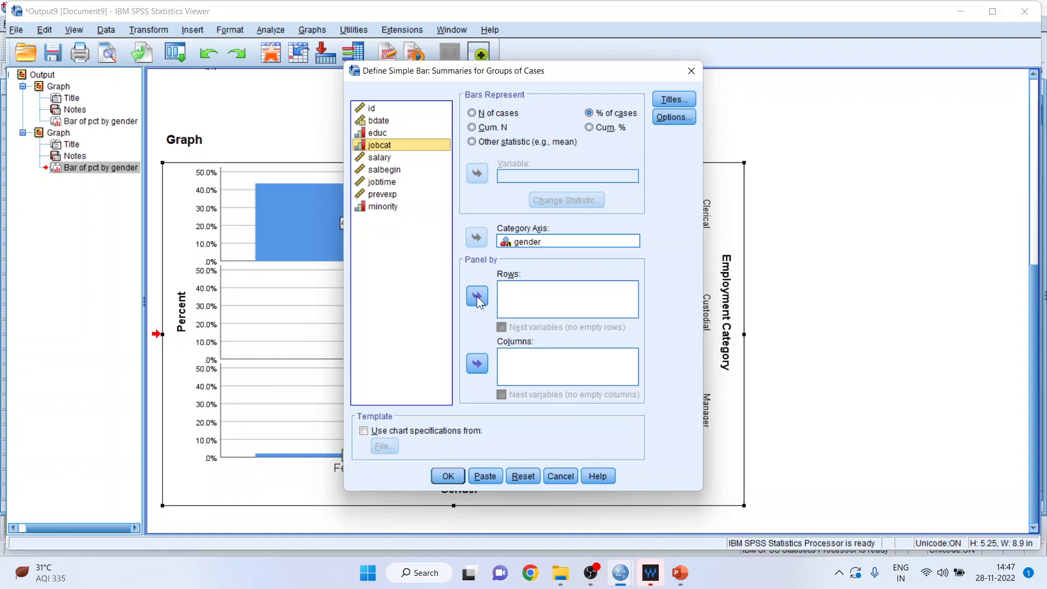
click(477, 363)
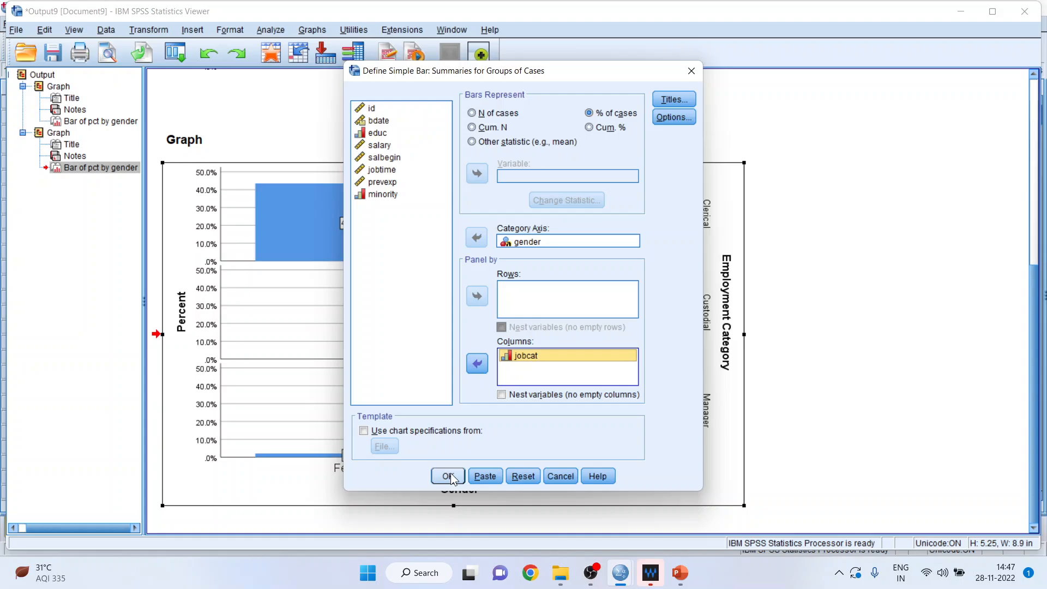
click(448, 475)
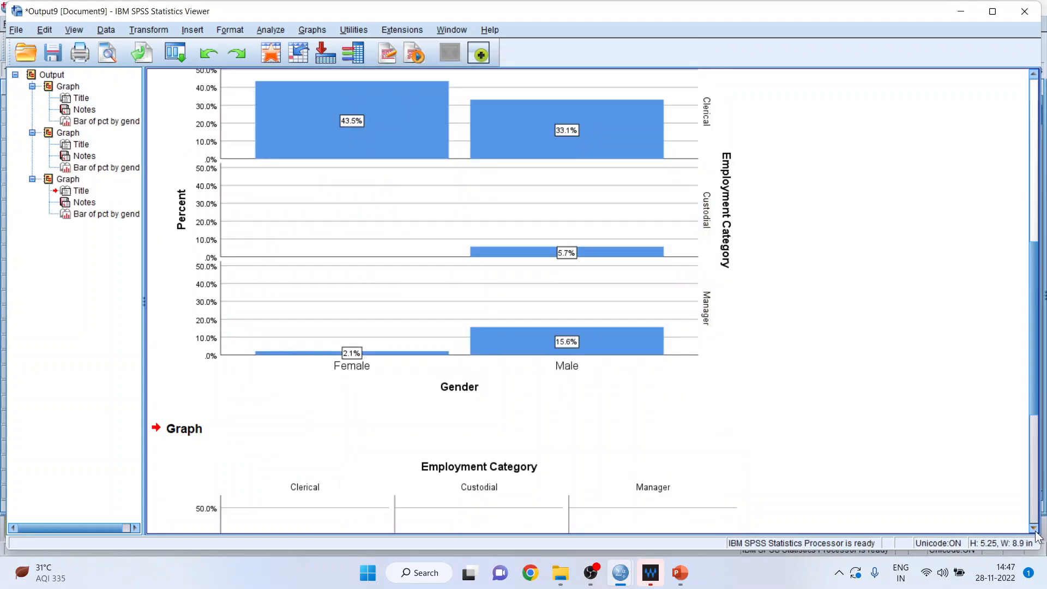
scroll(down, 3)
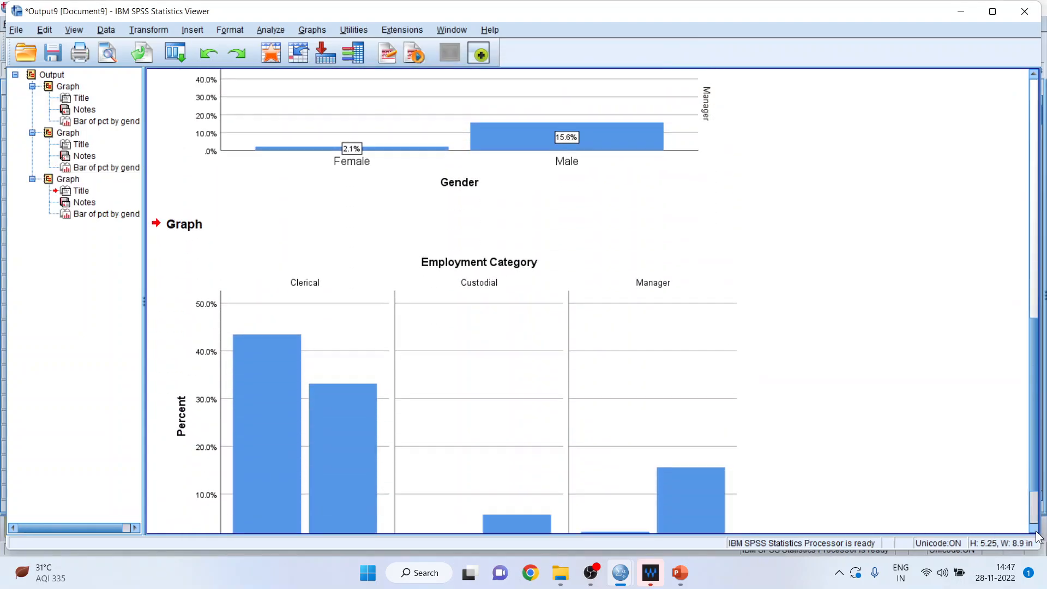
scroll(down, 3)
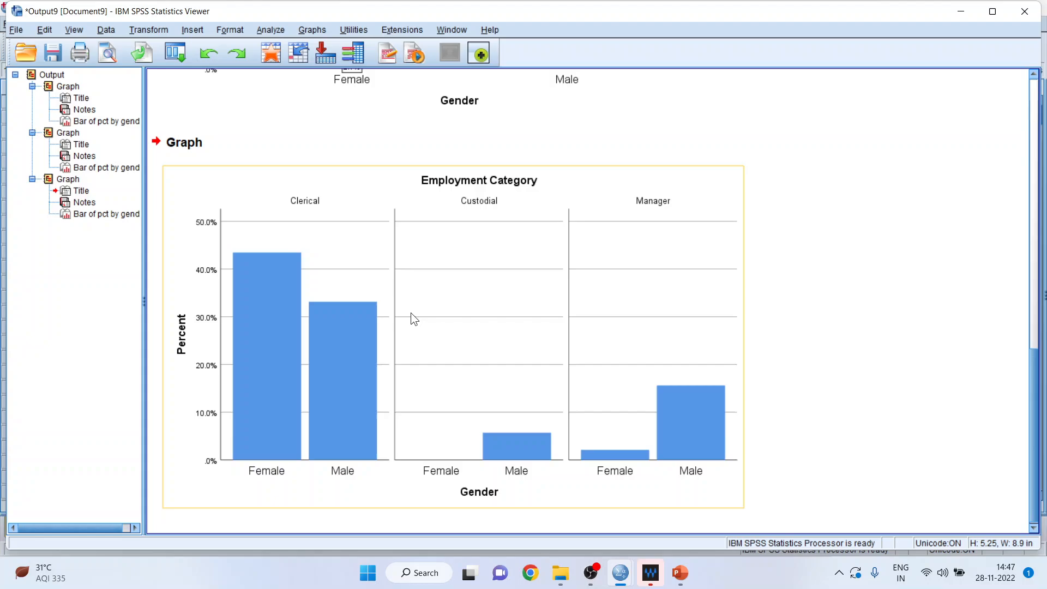
Open the column-paneled chart in Chart Editor, add percentage labels, and close it
double_click(414, 319)
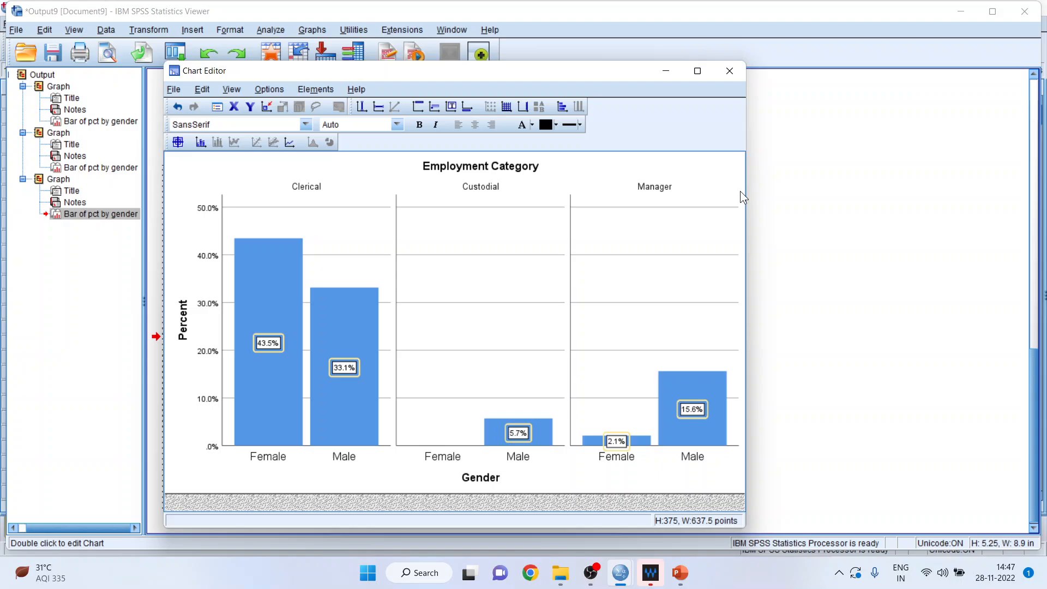
click(728, 71)
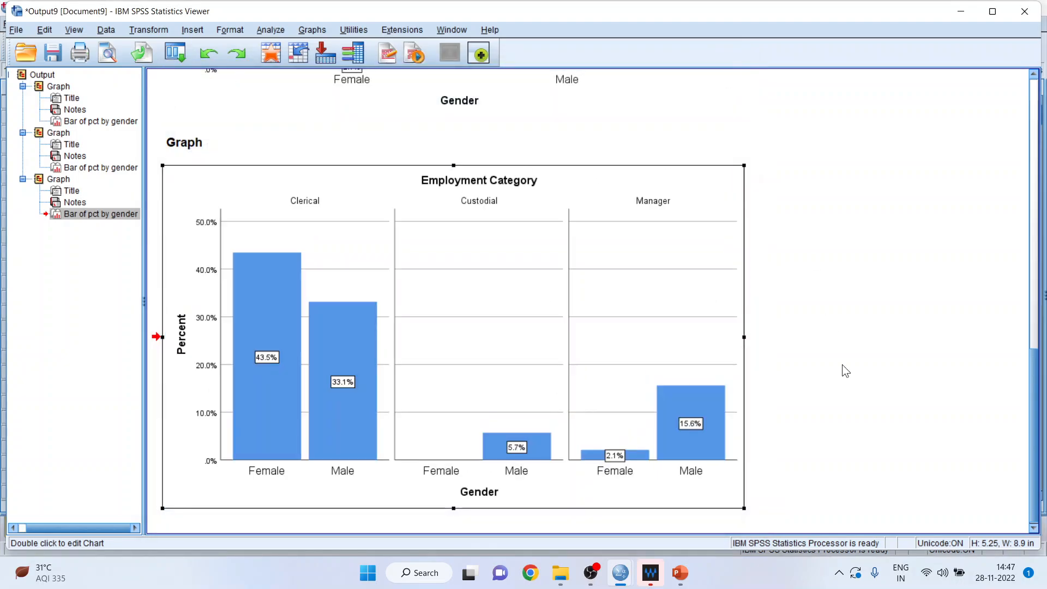
mouse_move(836, 372)
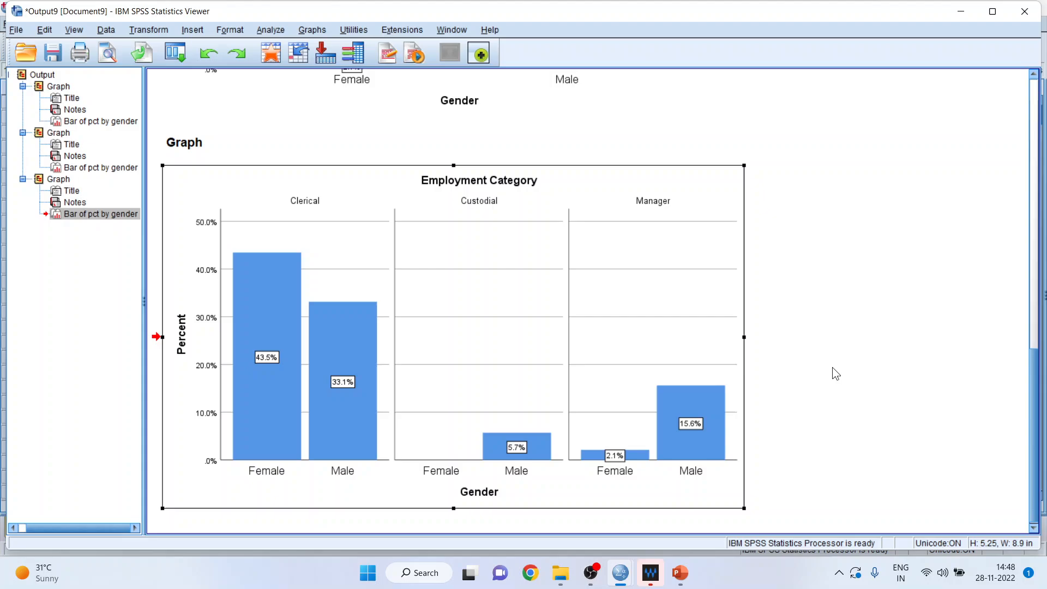
mouse_move(314, 45)
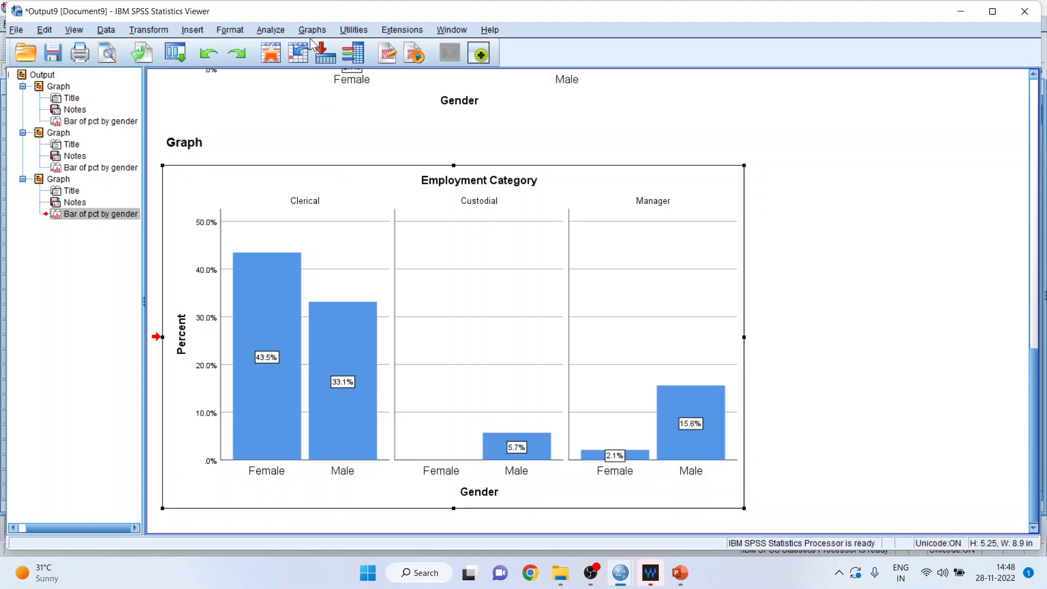
Start a new simple bar definition and remove jobcat from the panel columns
click(312, 30)
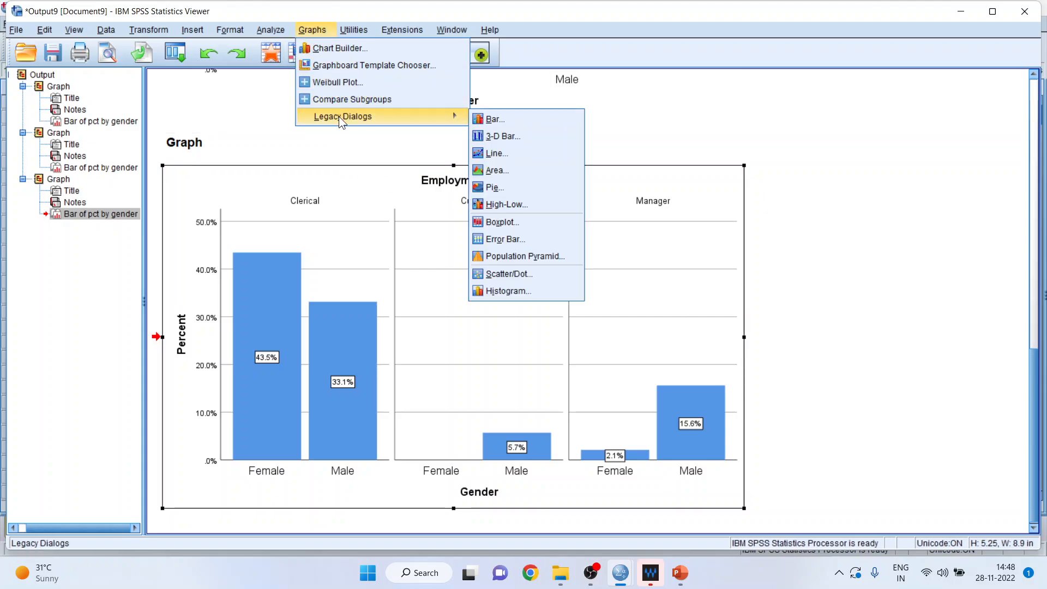
click(495, 119)
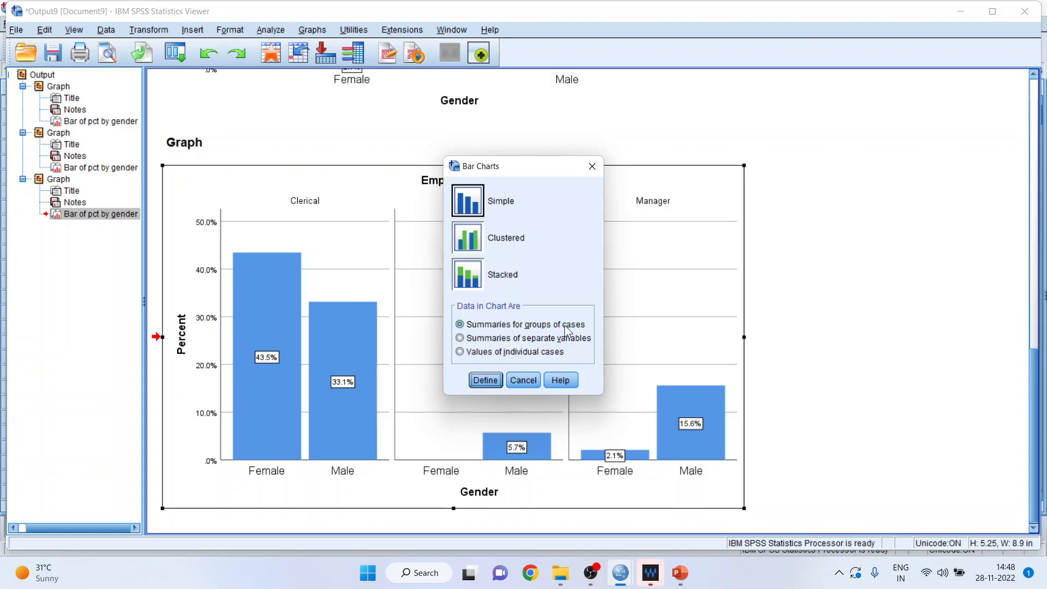
click(484, 380)
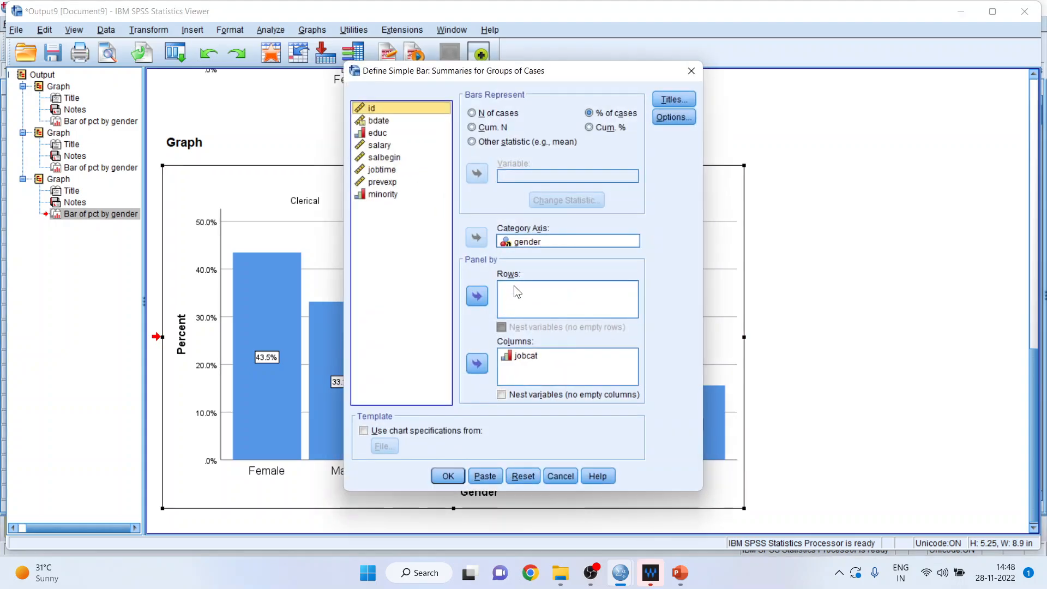
click(476, 362)
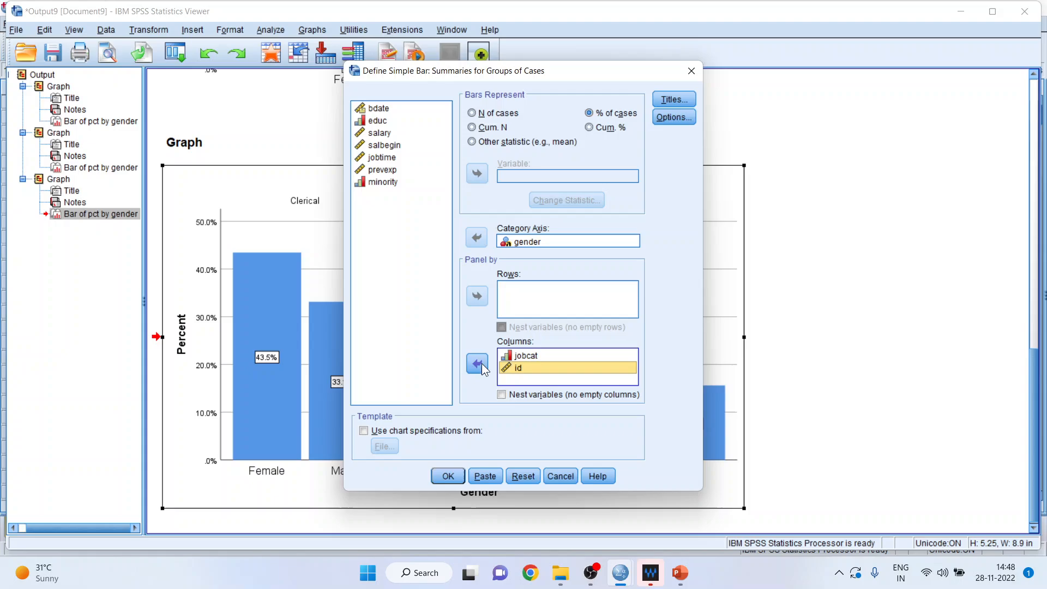
click(476, 363)
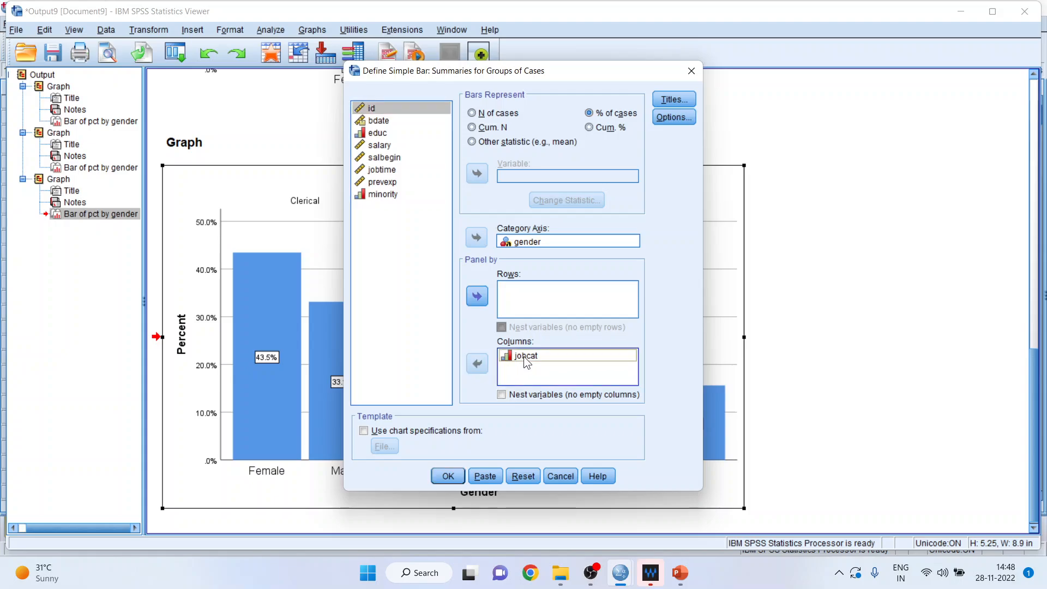
click(476, 363)
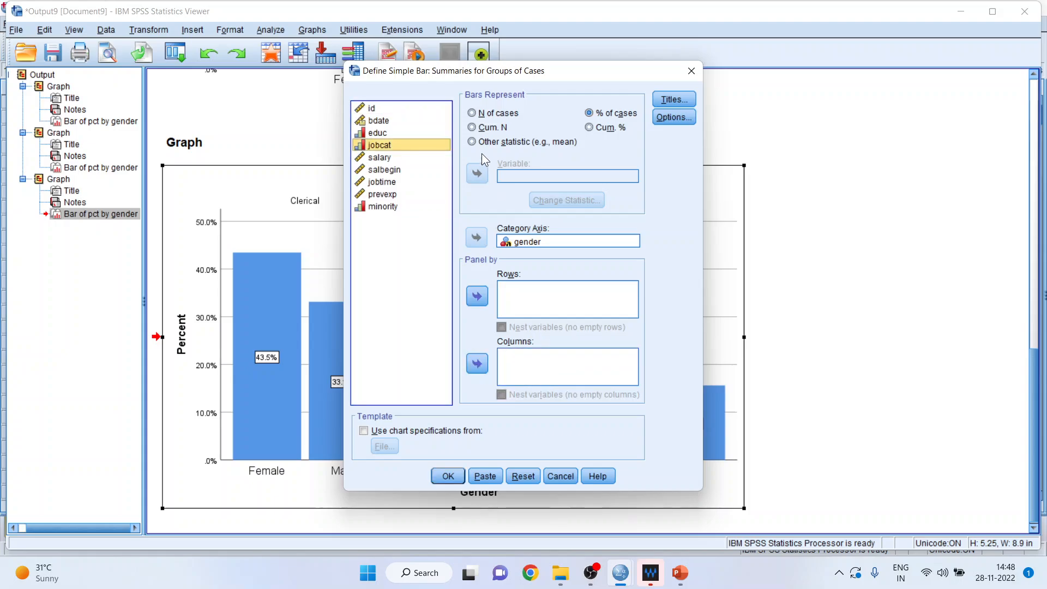
Set the bars to the Mean of salary and generate the chart
click(473, 141)
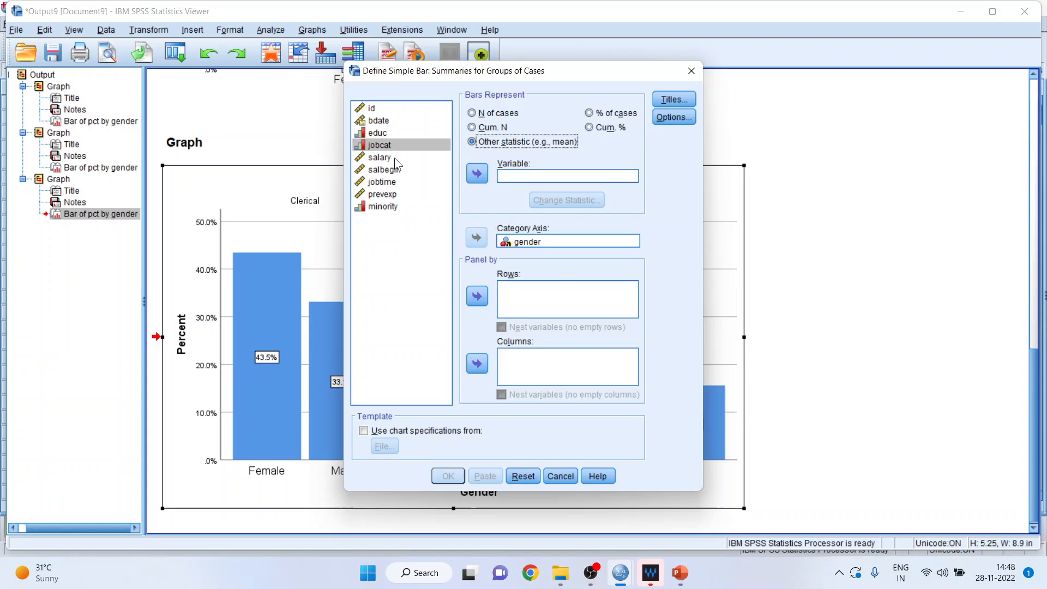
click(379, 157)
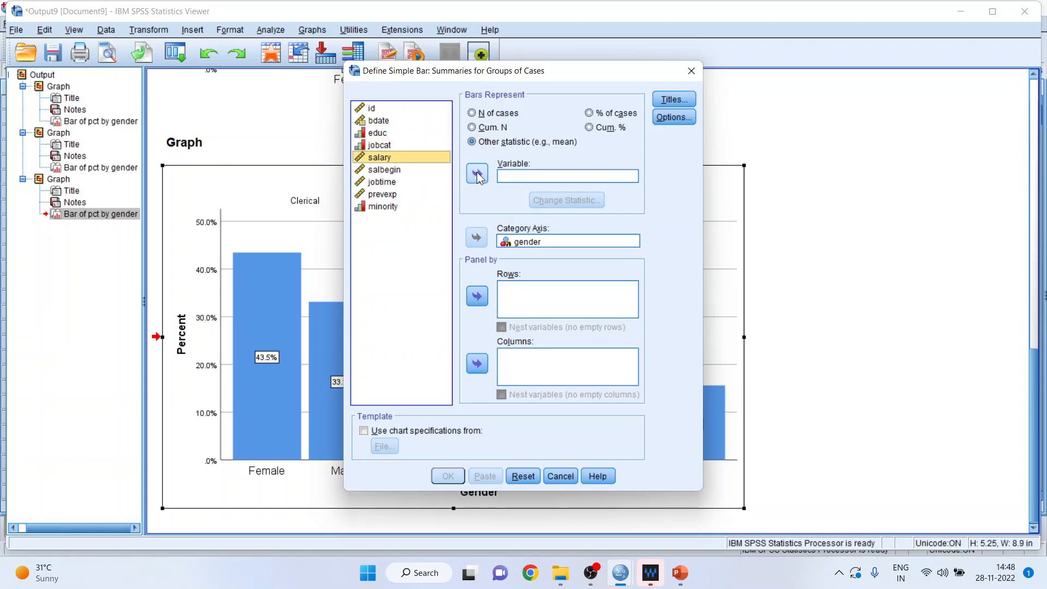
click(476, 174)
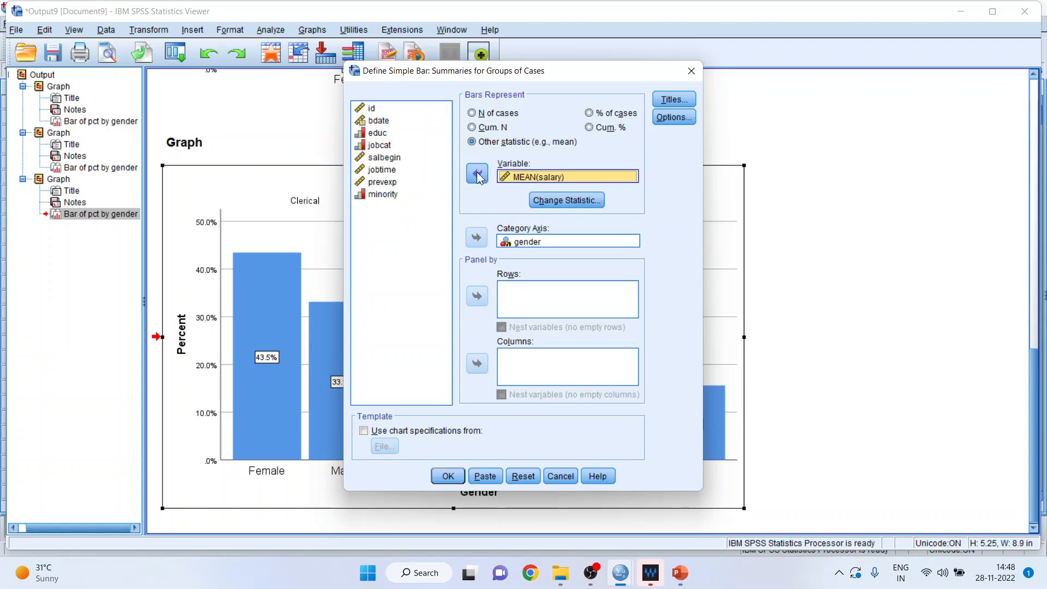
click(565, 199)
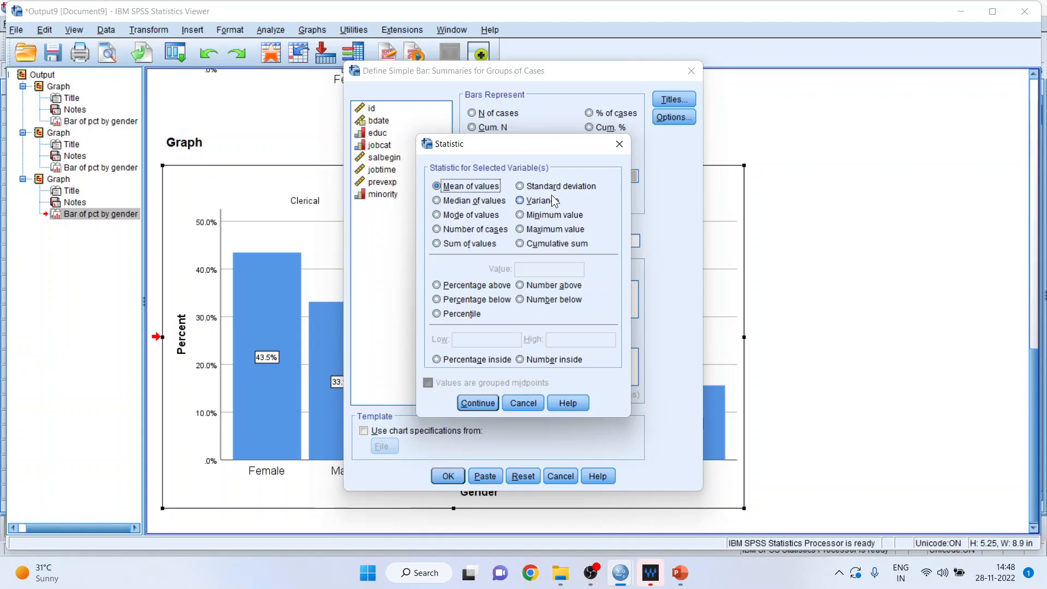
mouse_move(497, 365)
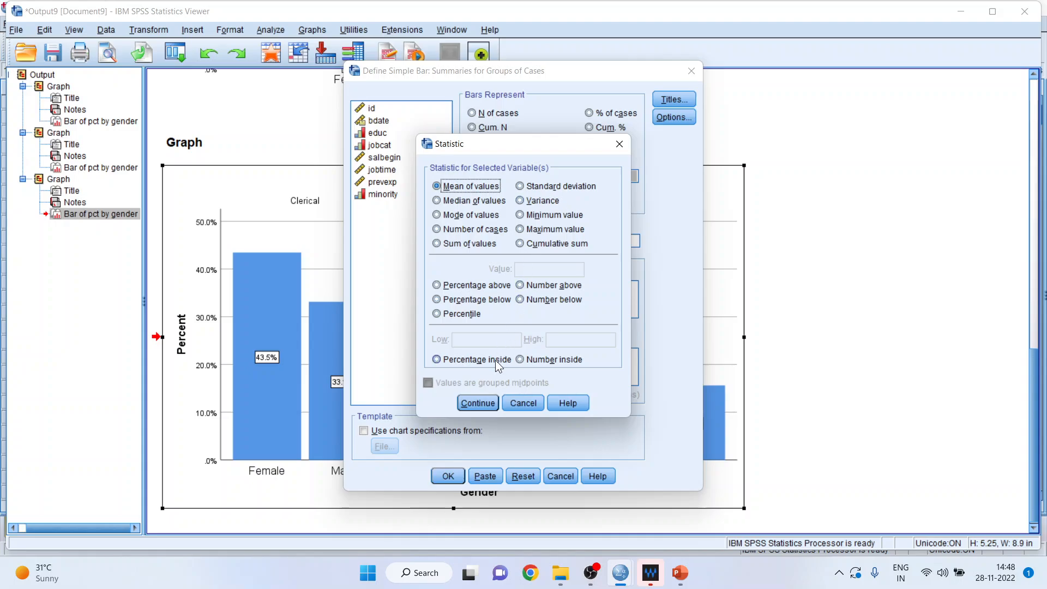
click(476, 402)
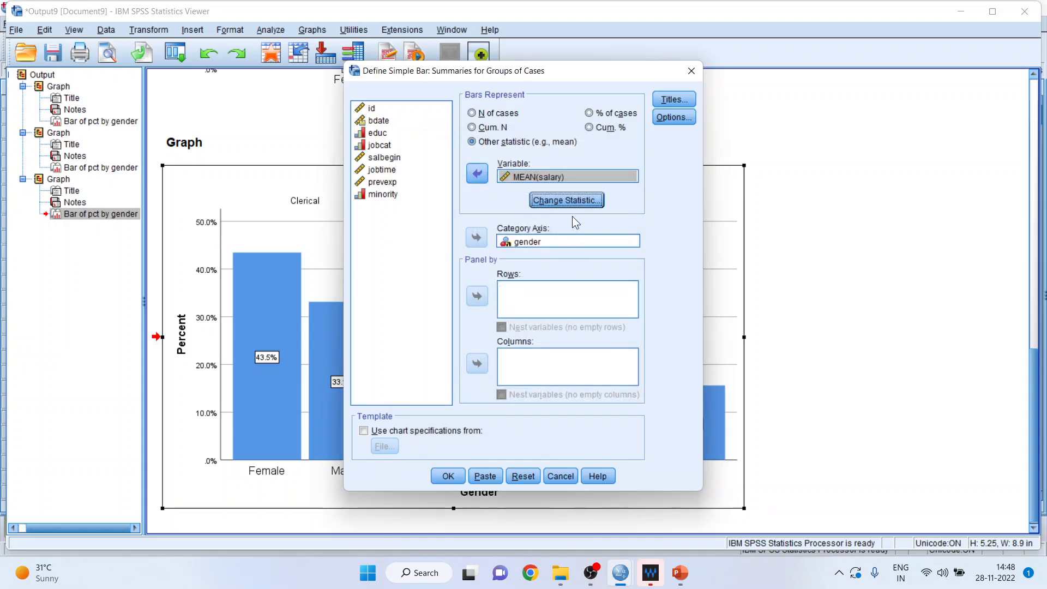
click(447, 475)
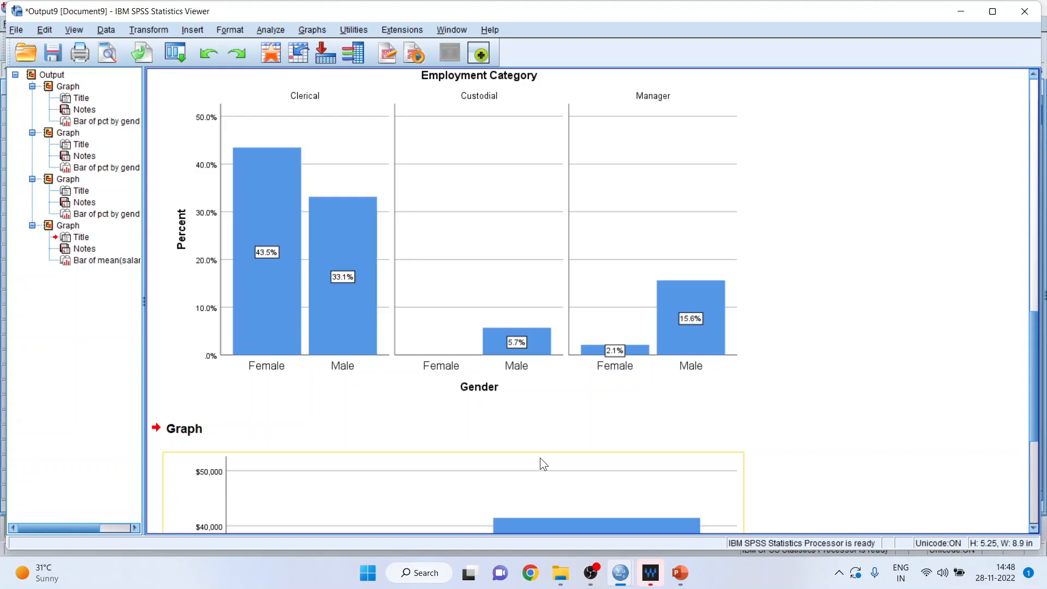
Scroll to the mean salary chart and add data labels ($26,032 Female, $41,442 Male) in Chart Editor
scroll(down, 3)
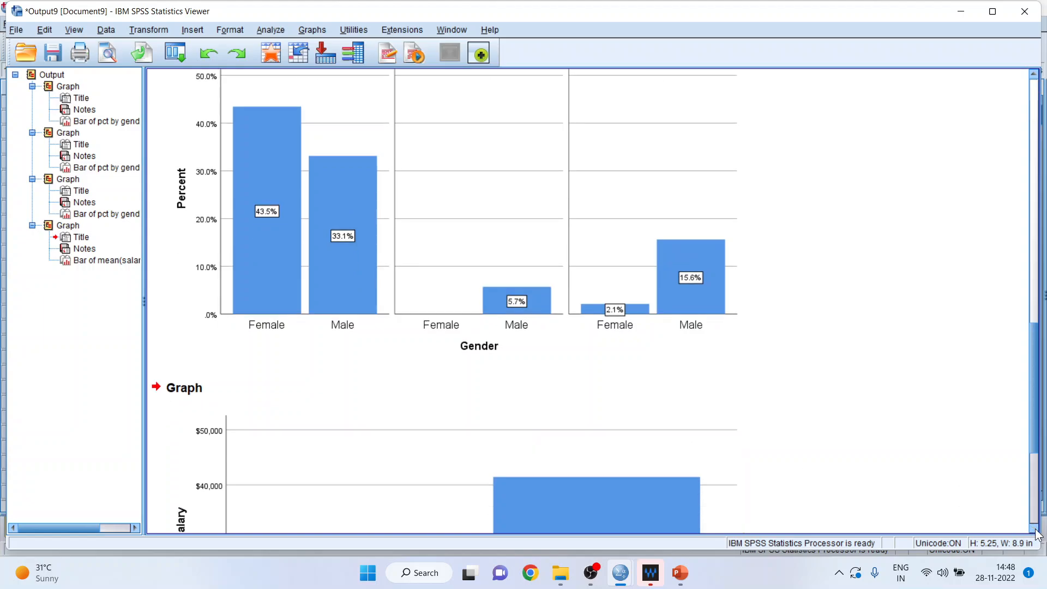
scroll(down, 3)
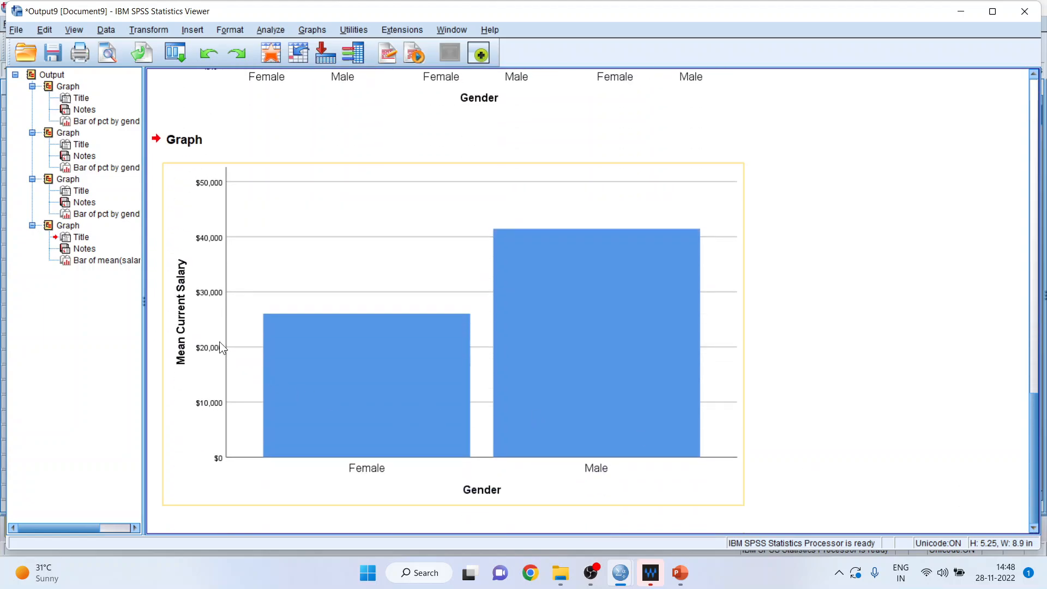
mouse_move(371, 390)
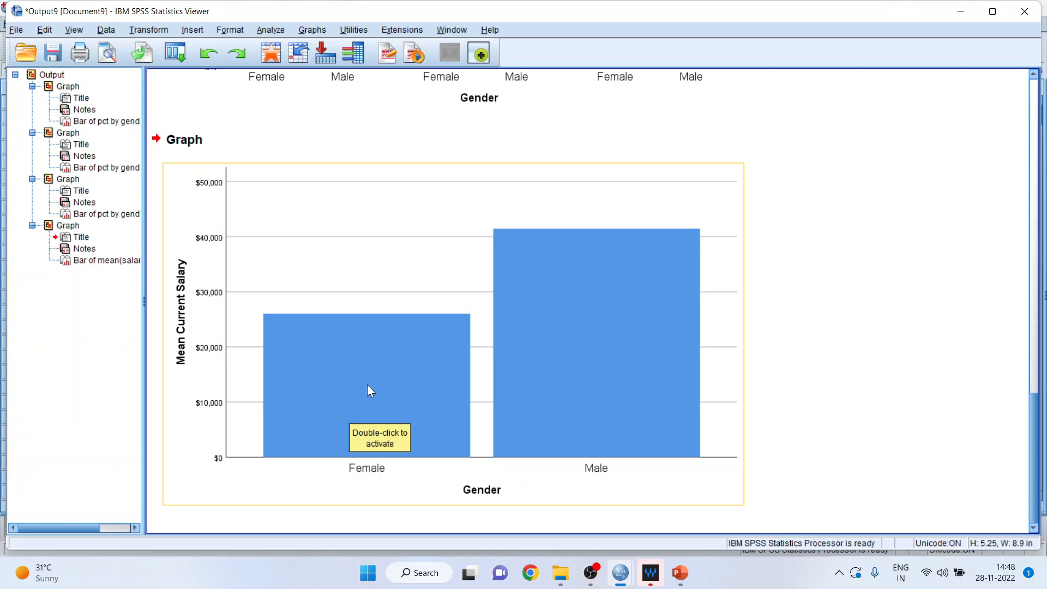
double_click(370, 390)
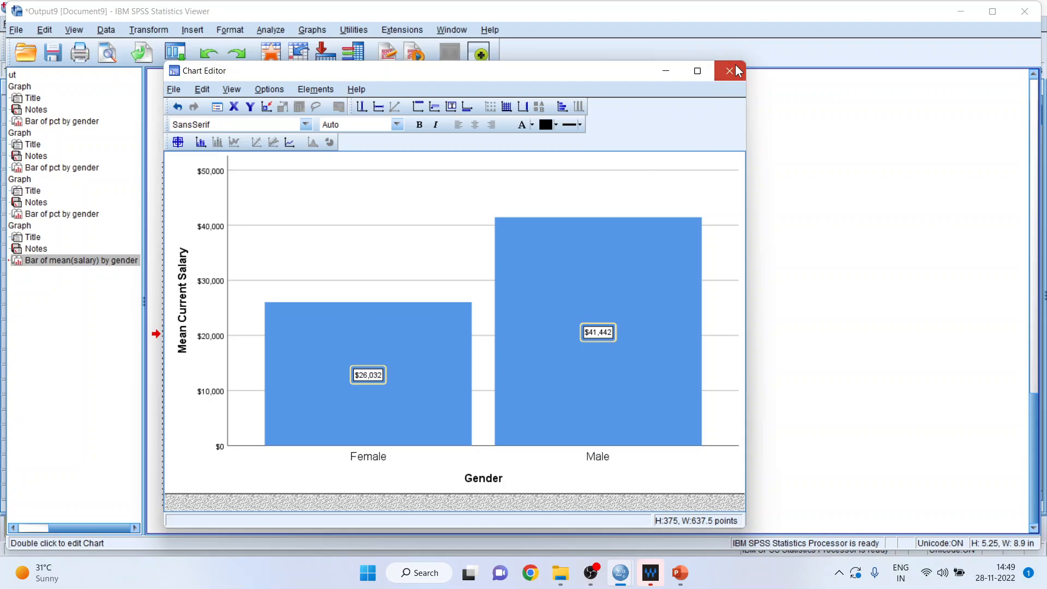
click(730, 71)
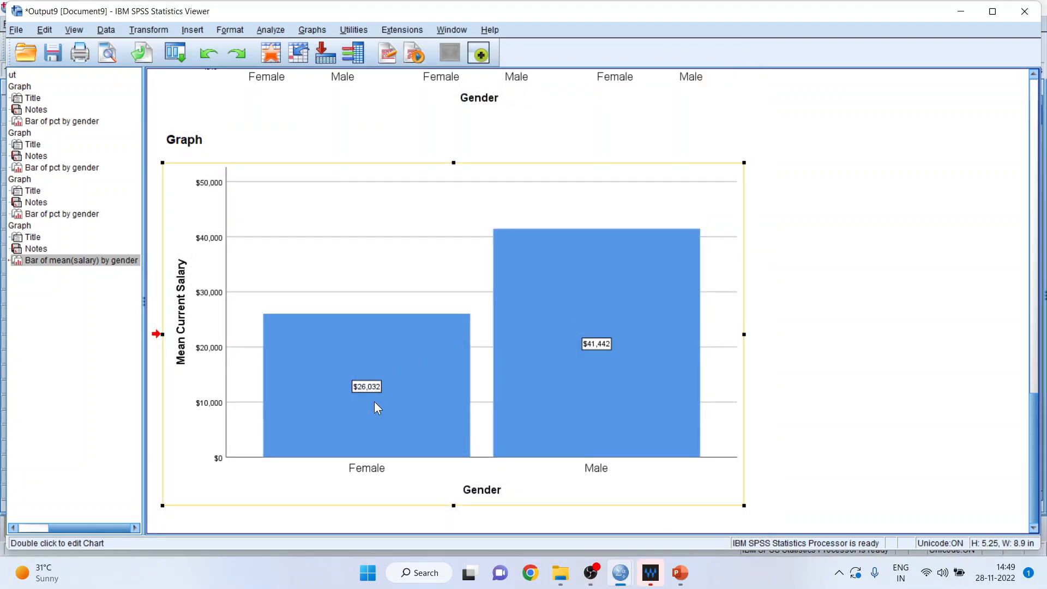
mouse_move(622, 372)
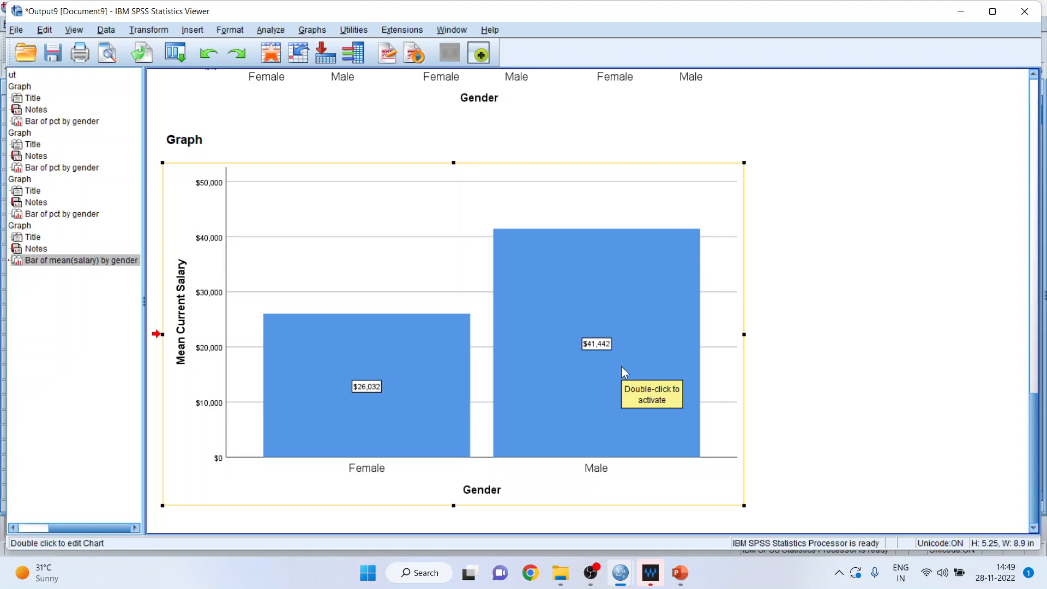
mouse_move(567, 344)
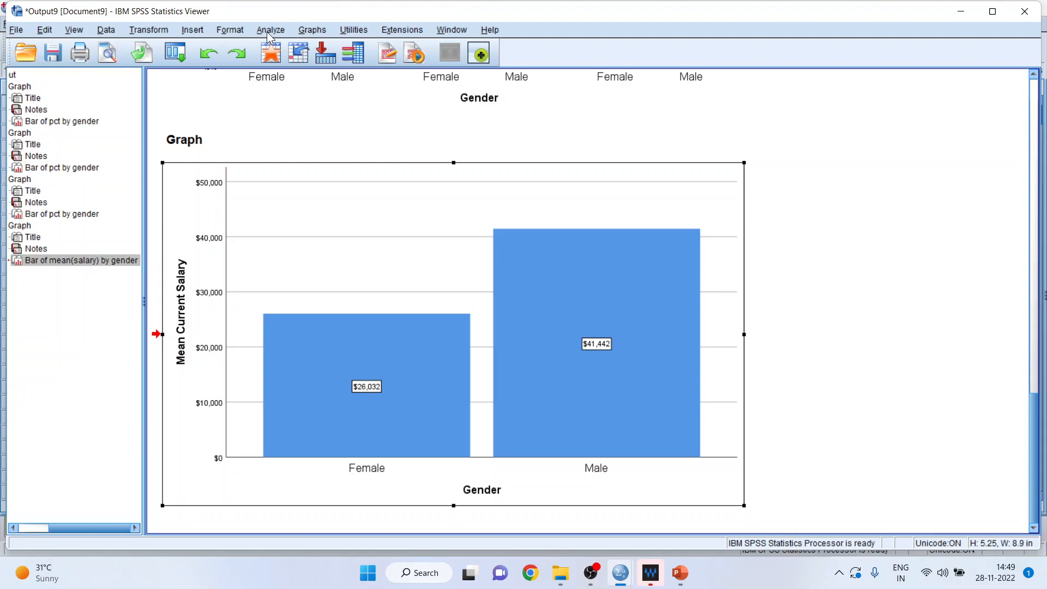
Create a simple mean salary by gender bar chart paneled by job category columns
click(311, 29)
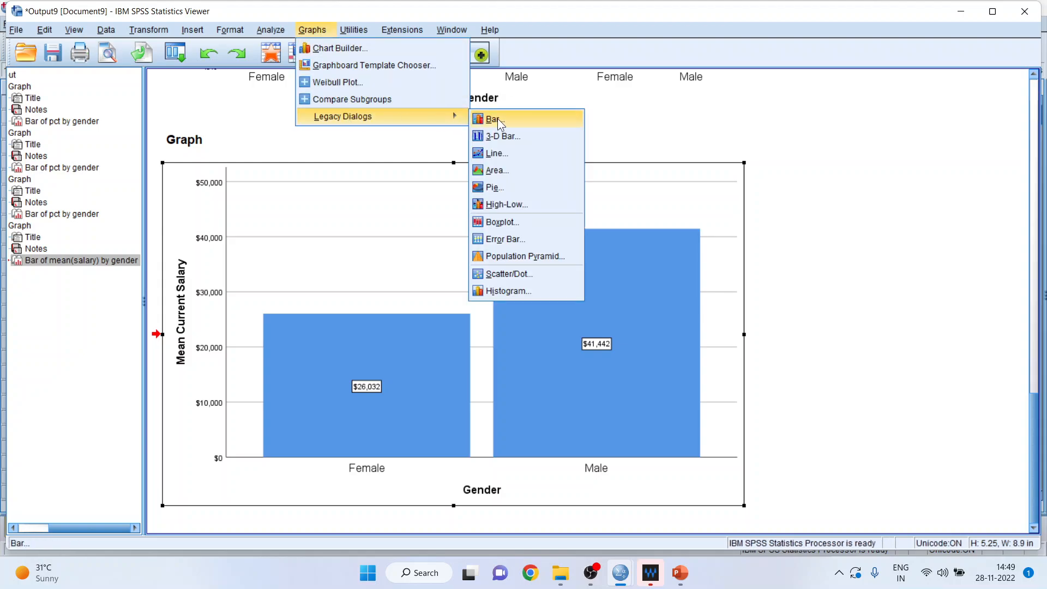
click(493, 118)
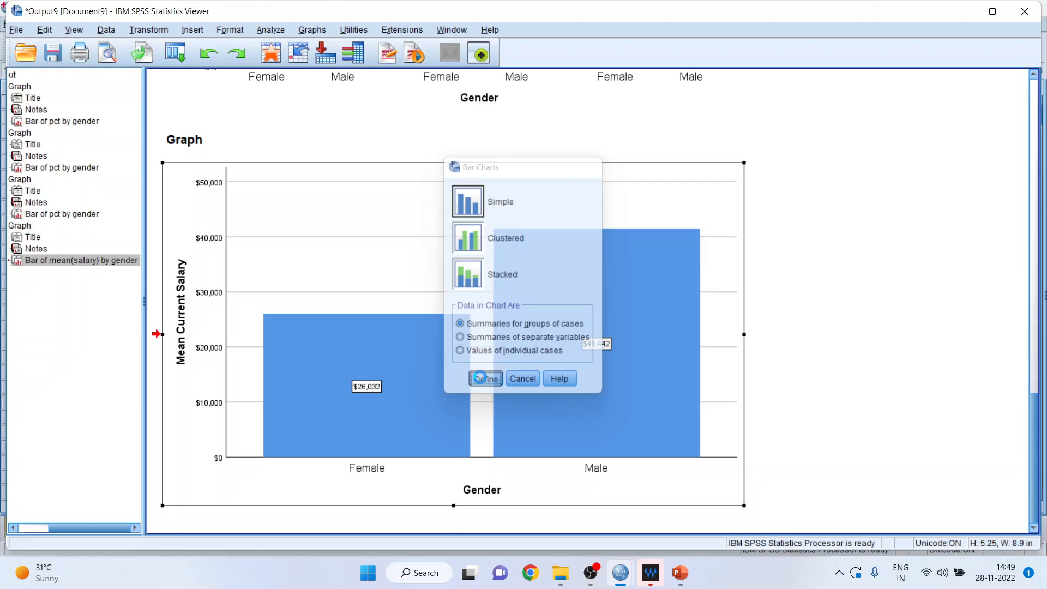
click(485, 378)
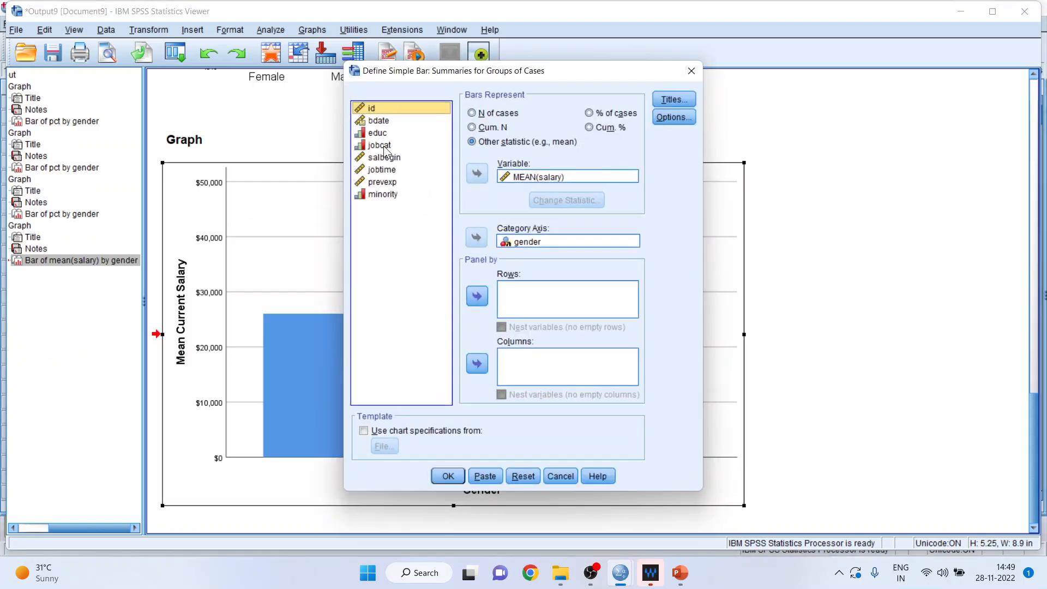
click(380, 145)
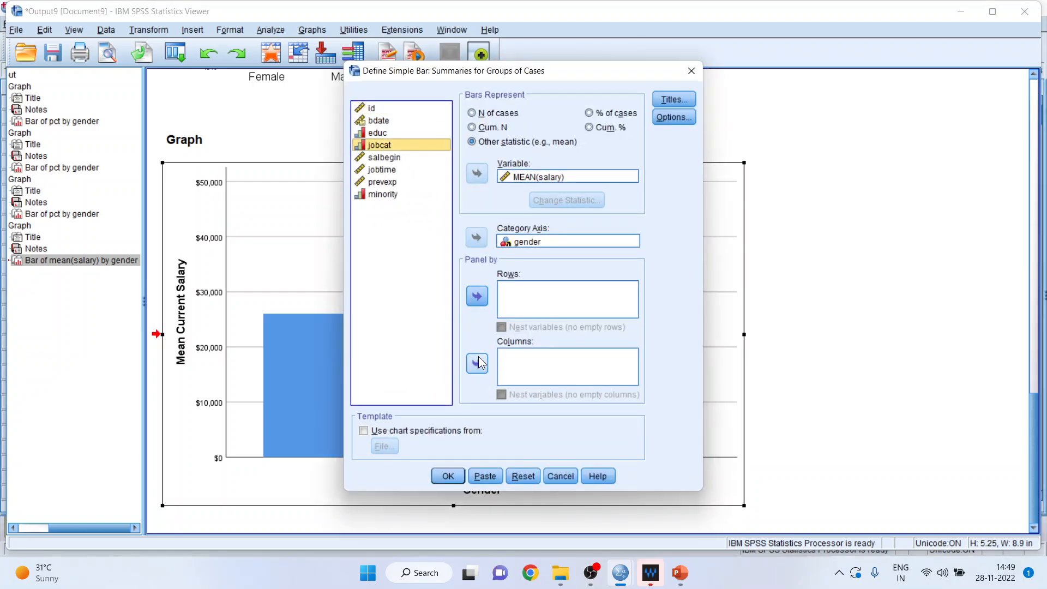
click(476, 363)
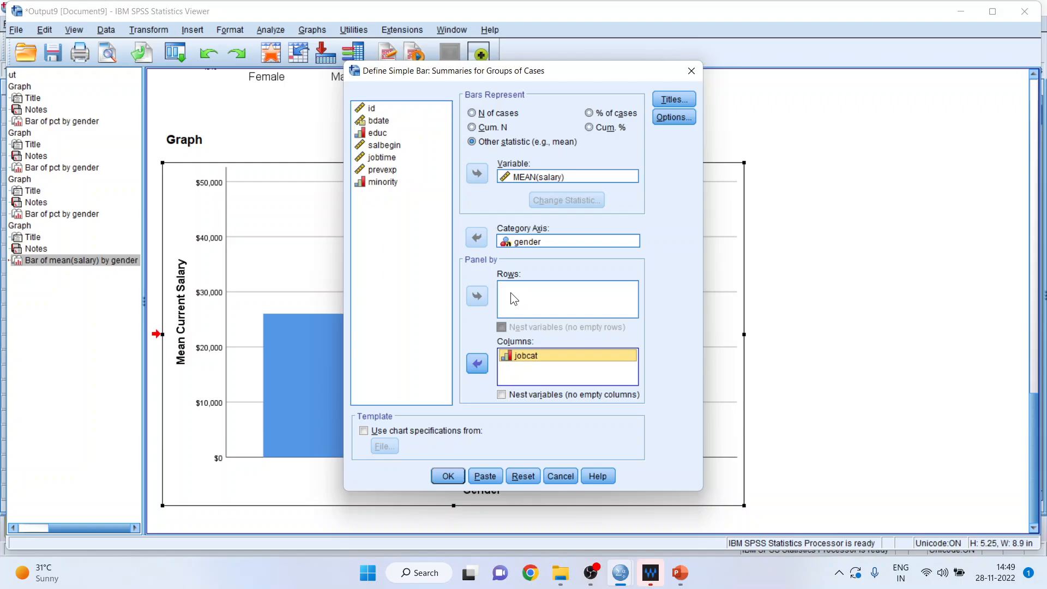
click(447, 476)
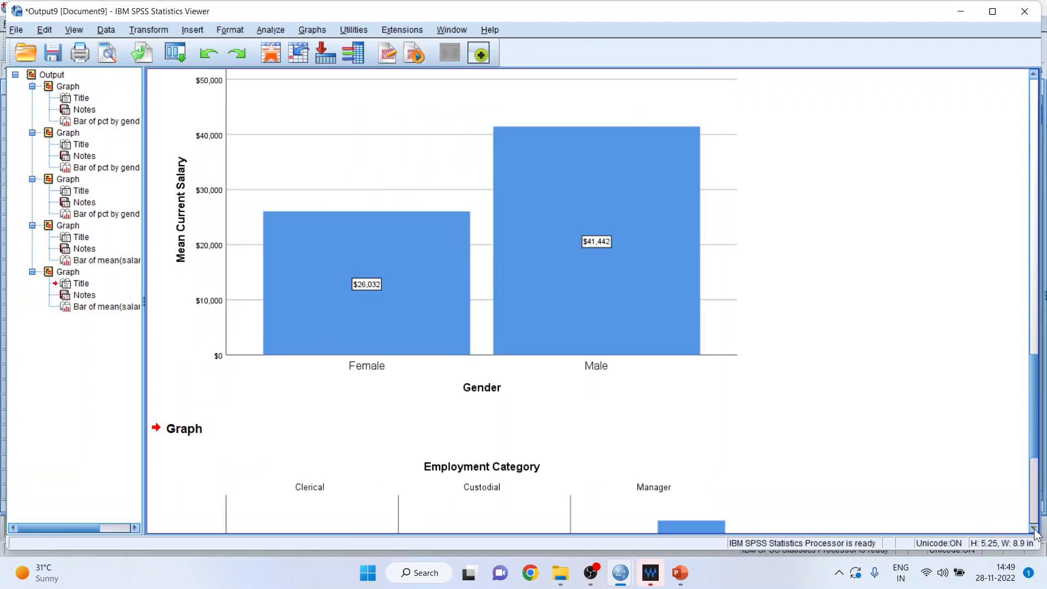
Show mean salary data labels on every bar of the paneled job-category chart
scroll(down, 3)
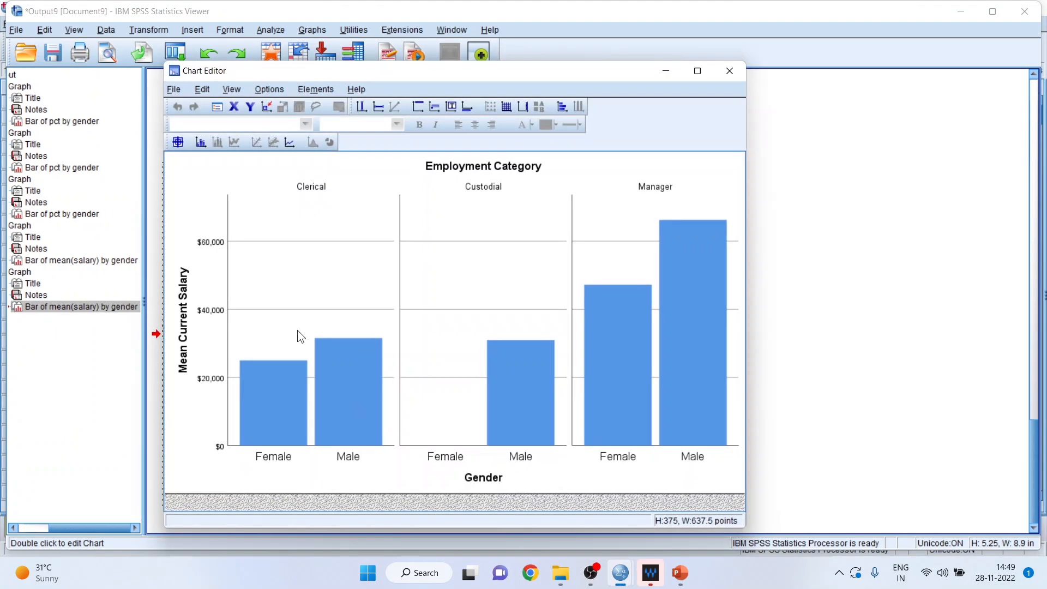
click(200, 142)
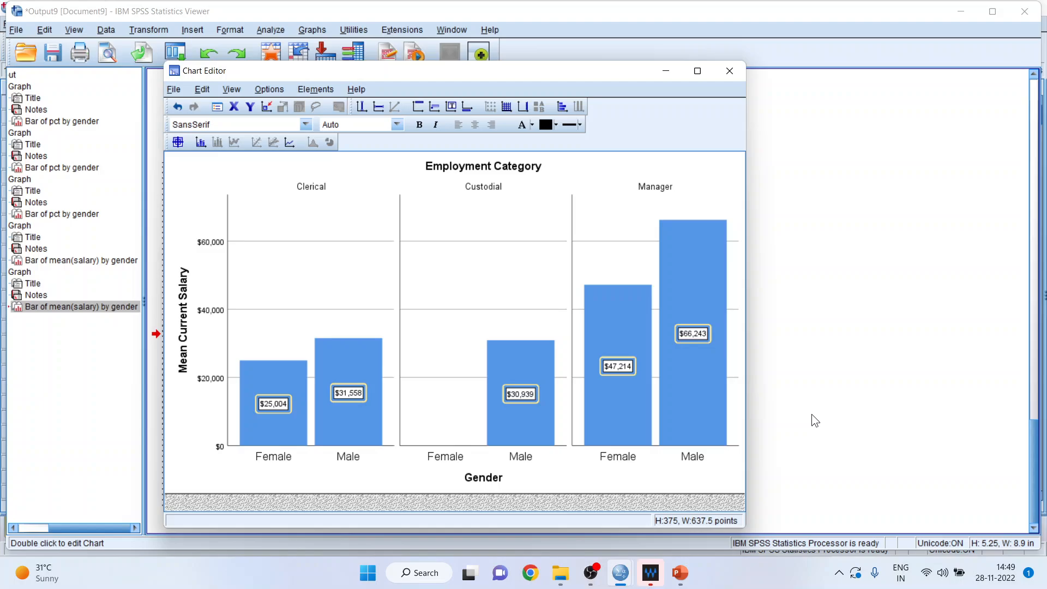
click(728, 70)
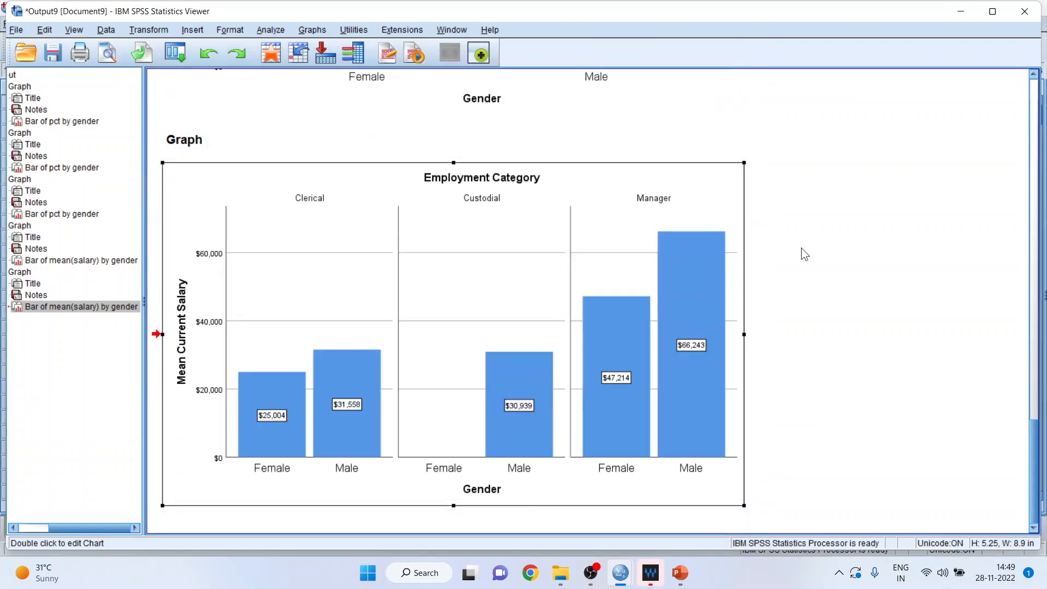
click(441, 265)
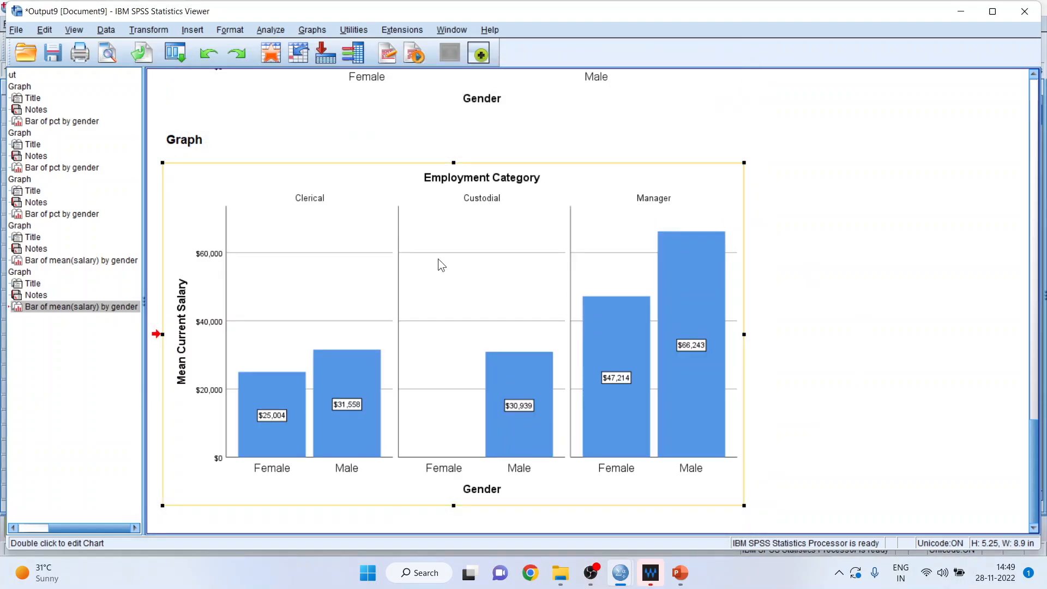
mouse_move(308, 493)
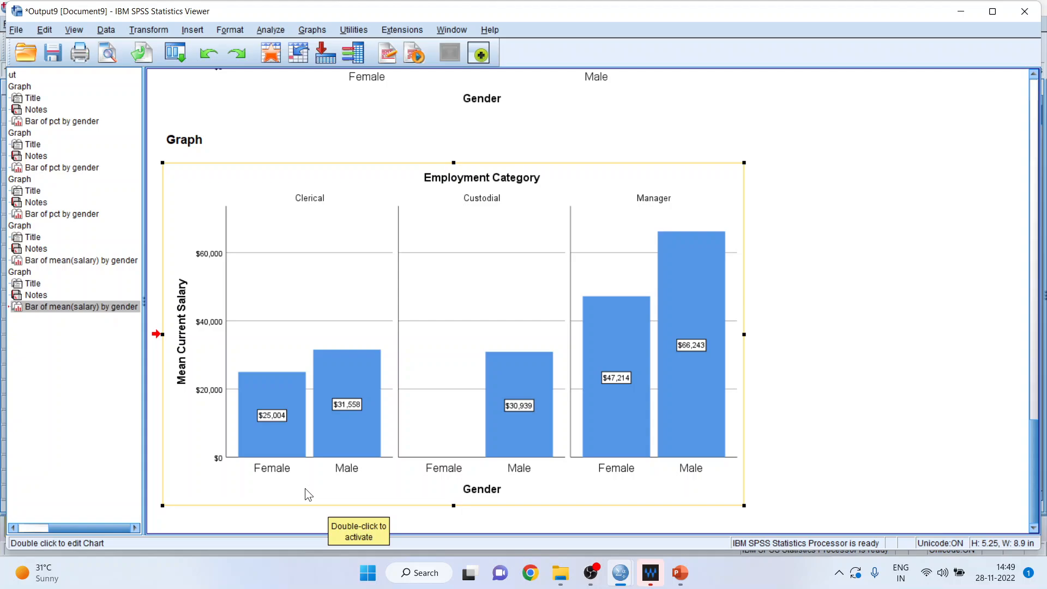
mouse_move(378, 190)
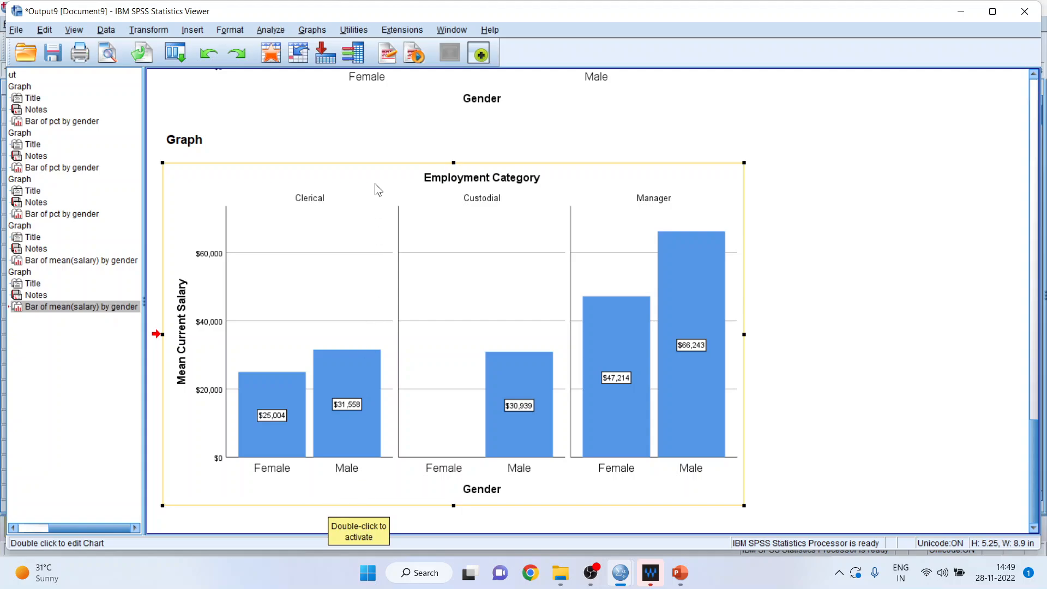
mouse_move(200, 320)
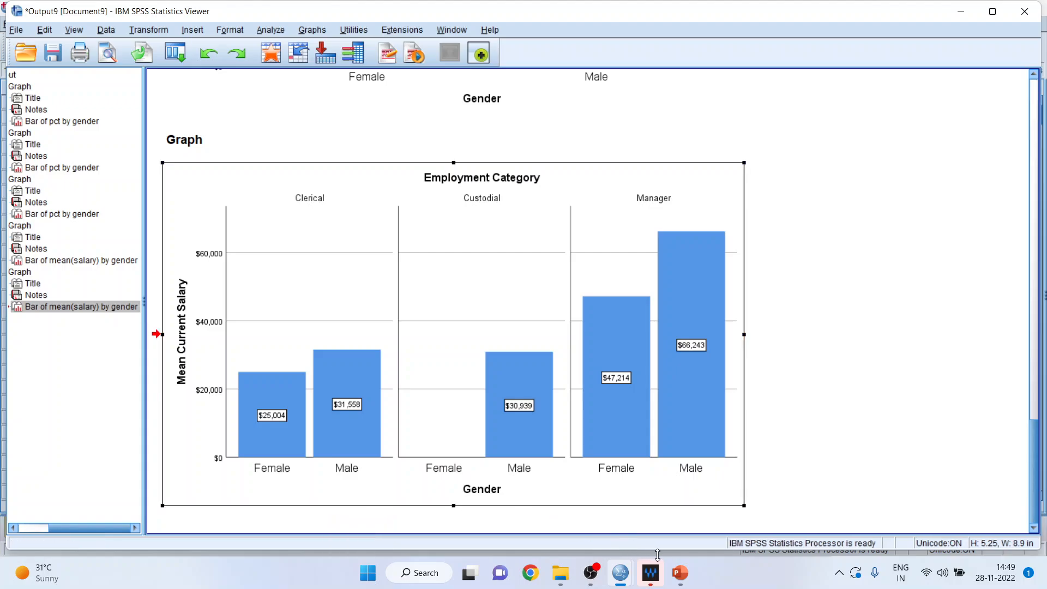
Switch to PowerPoint and display the closing Thank You slide 2
click(678, 572)
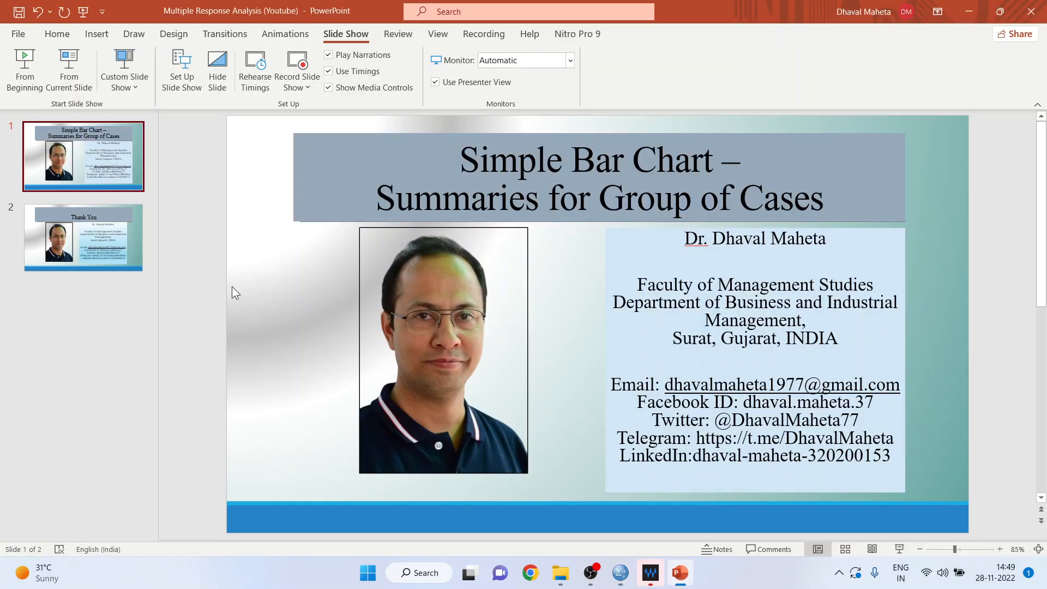
click(83, 237)
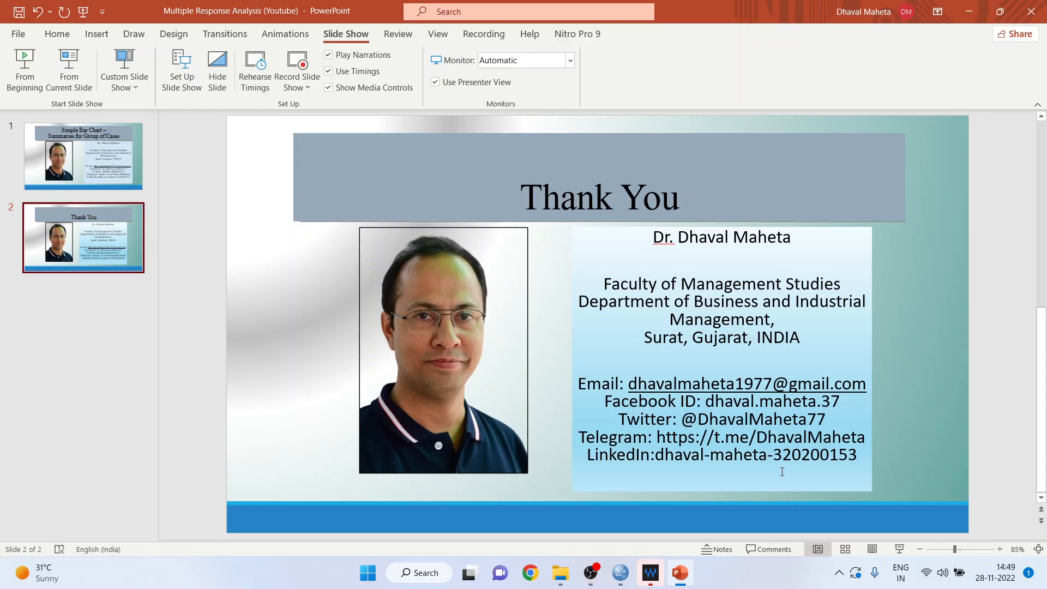